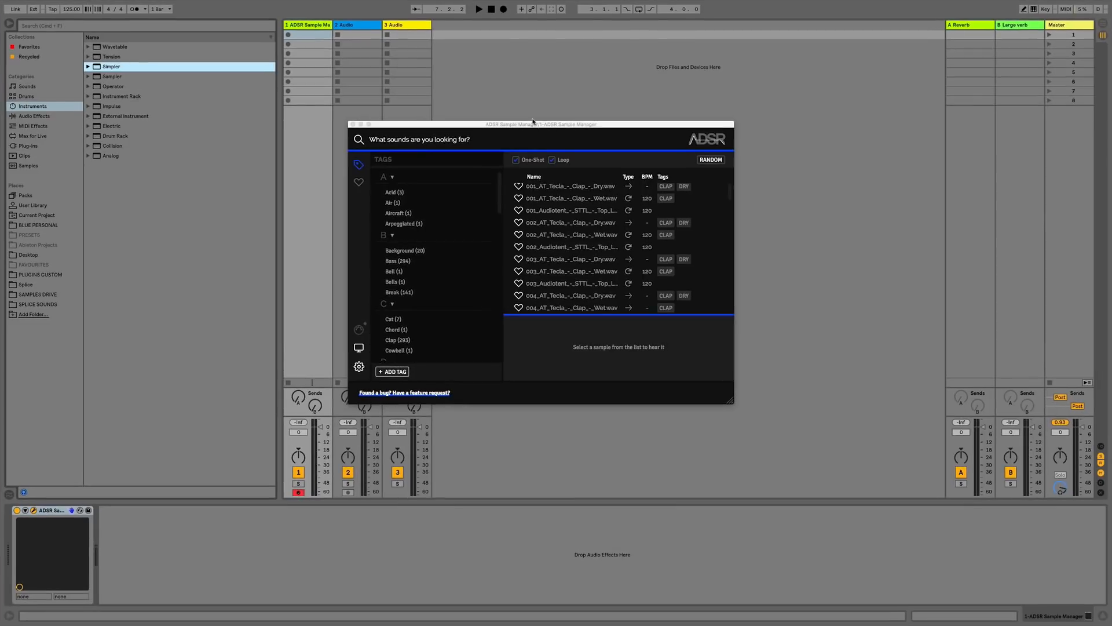
- Filter the library to Kick samples, audition a couple, and load the A1 & A1 PITCHED BLEND kick
drag(533, 124, 621, 102)
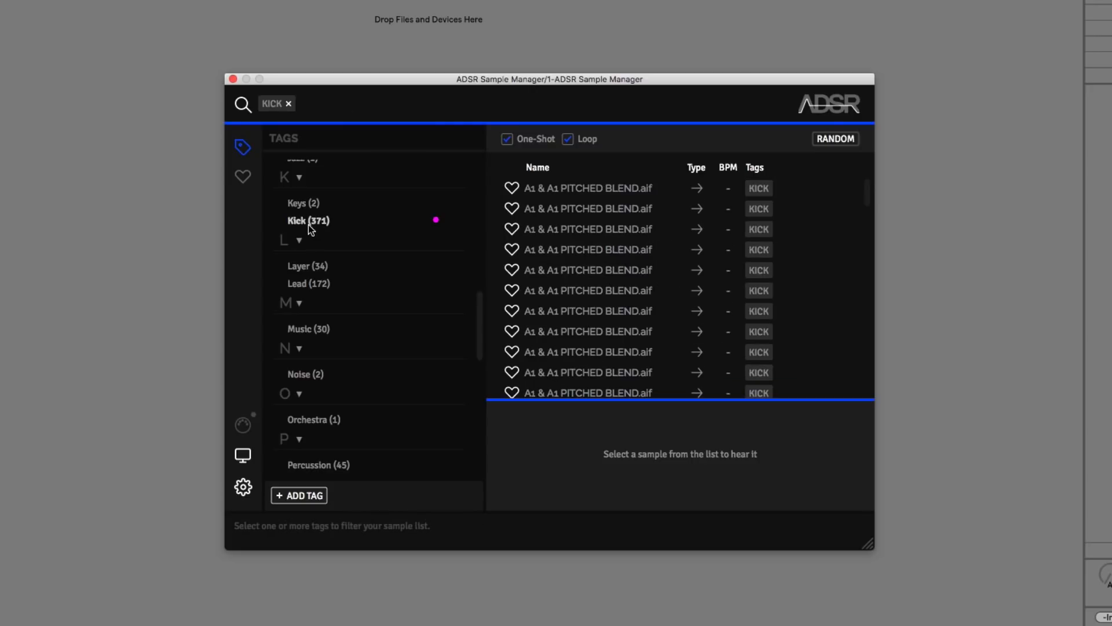
mouse_move(562, 211)
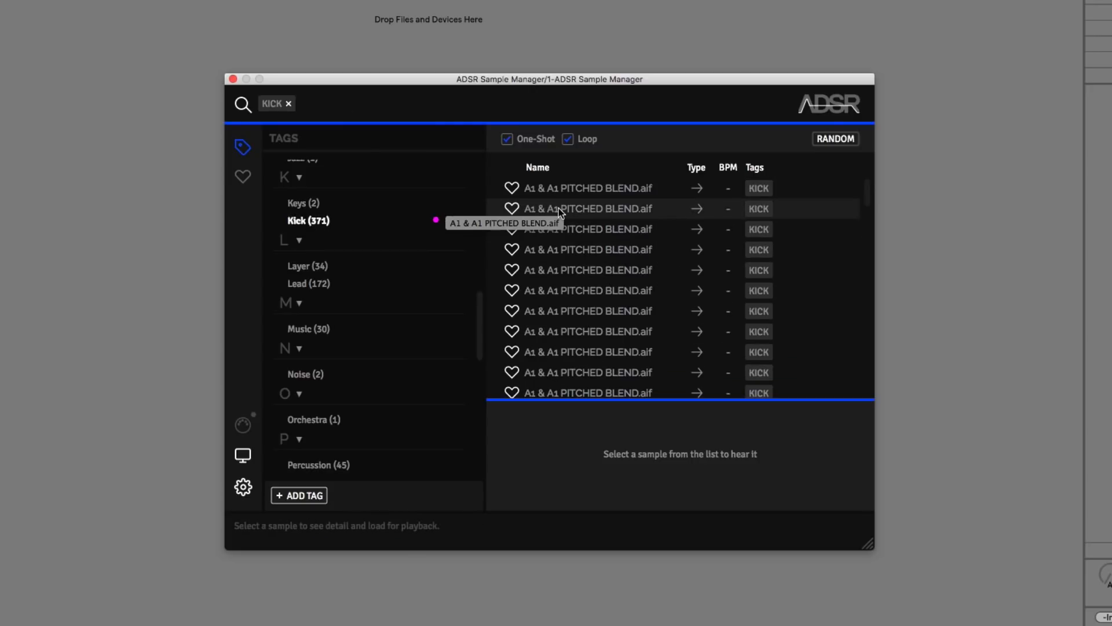
click(587, 373)
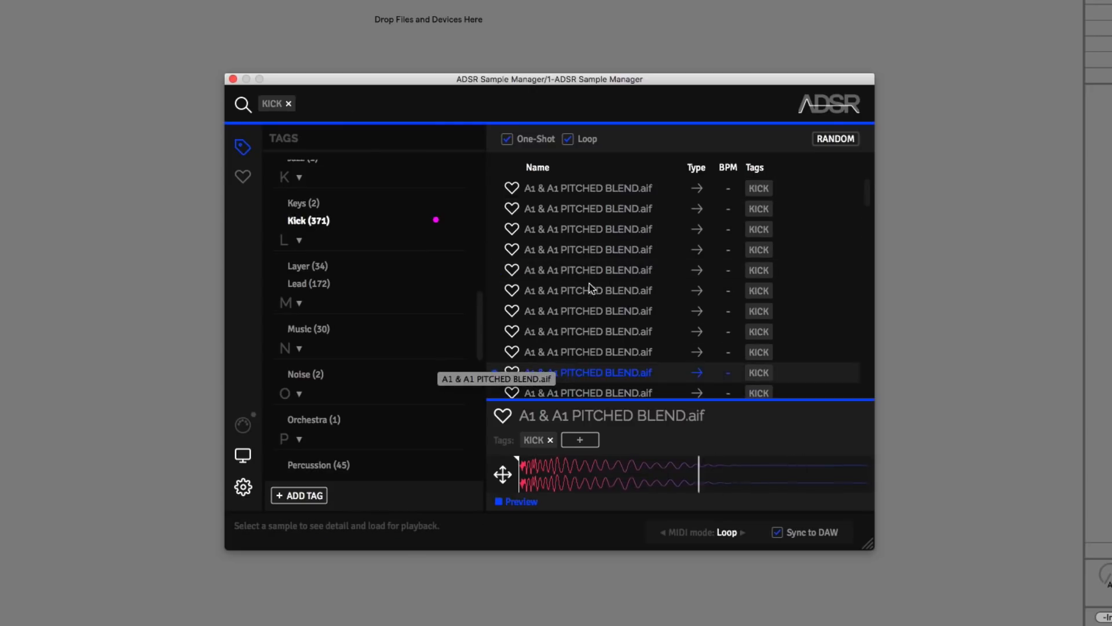
click(588, 353)
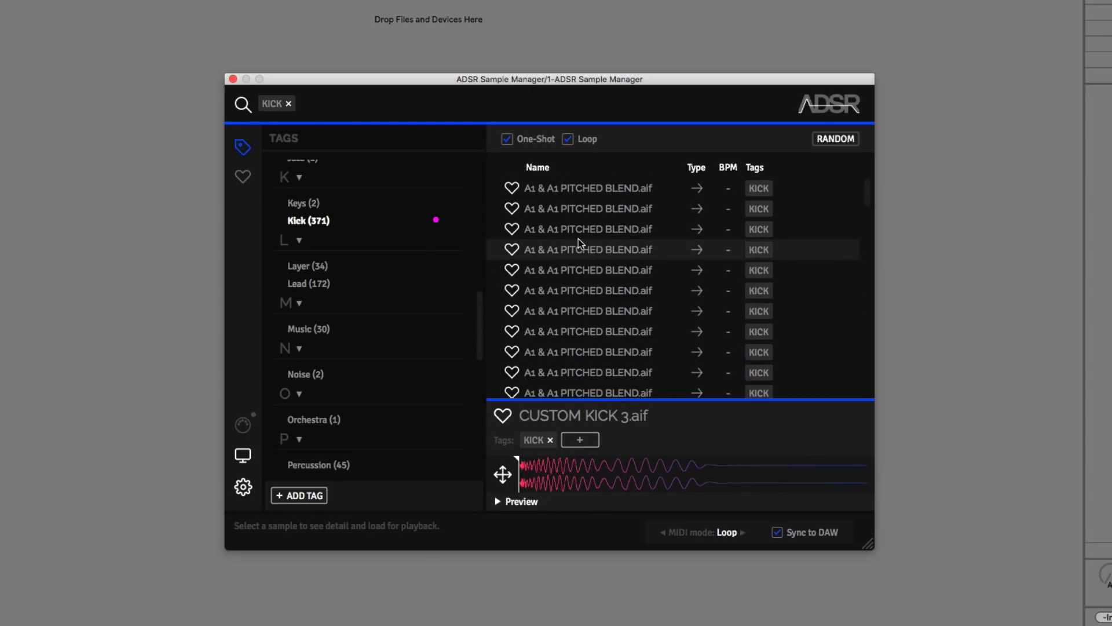
click(587, 249)
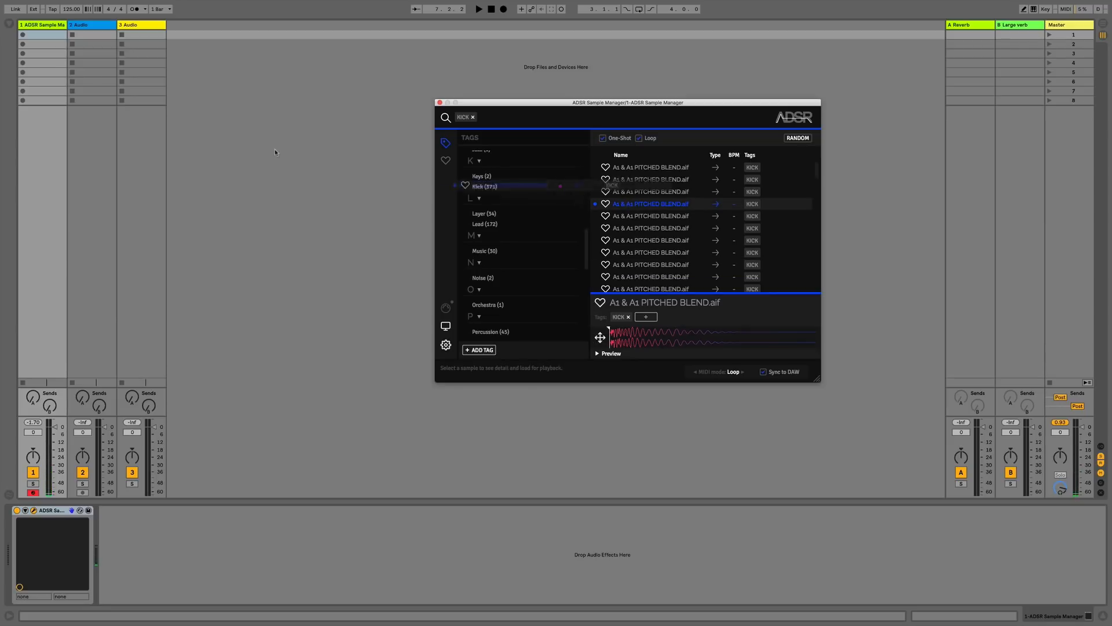
drag(647, 204, 83, 34)
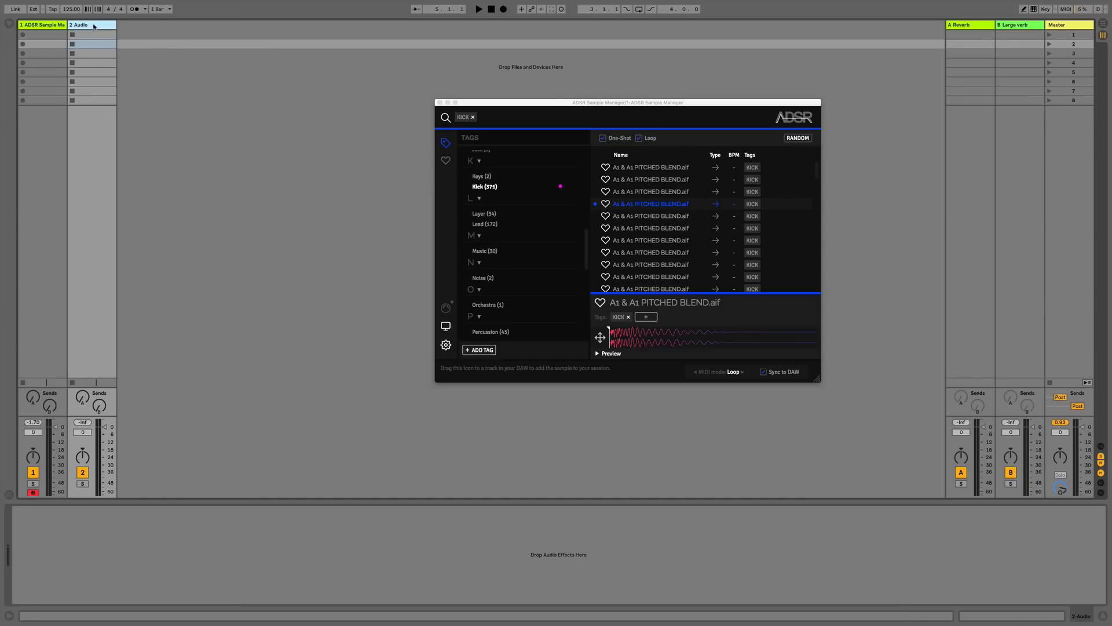
- Launch the four-note kick clip and switch MIDI playback mode from Loop to Stop
click(42, 26)
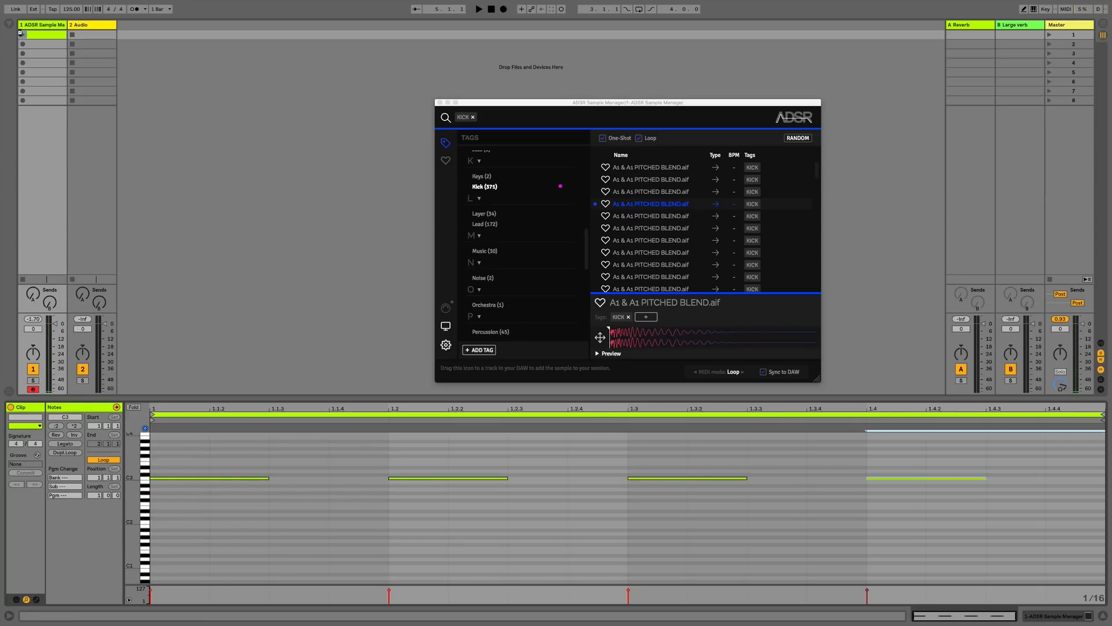
click(479, 9)
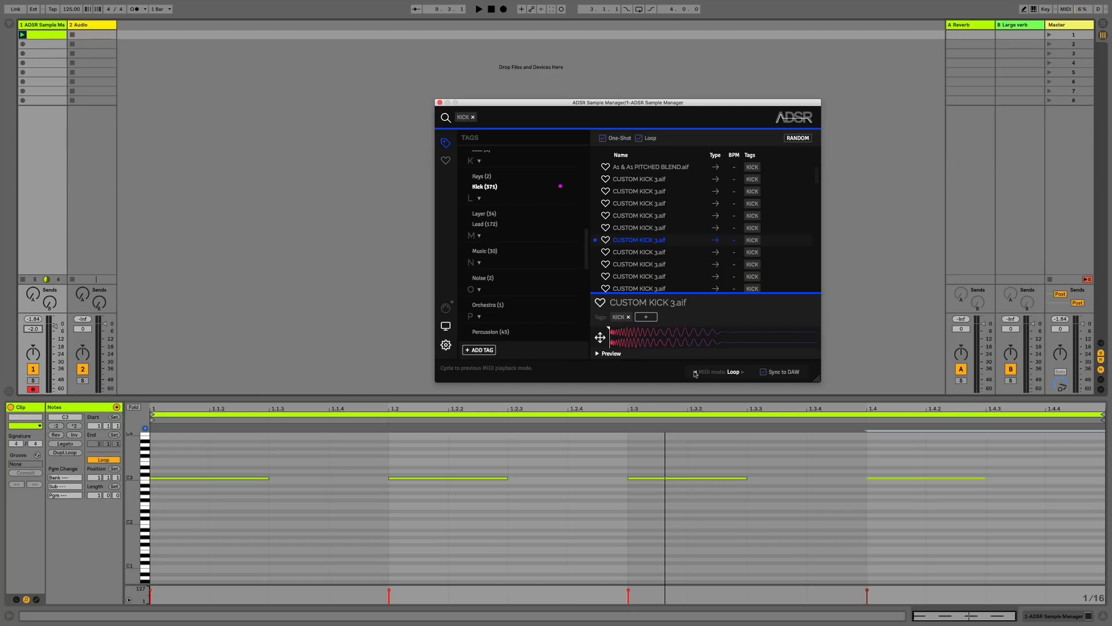
click(743, 371)
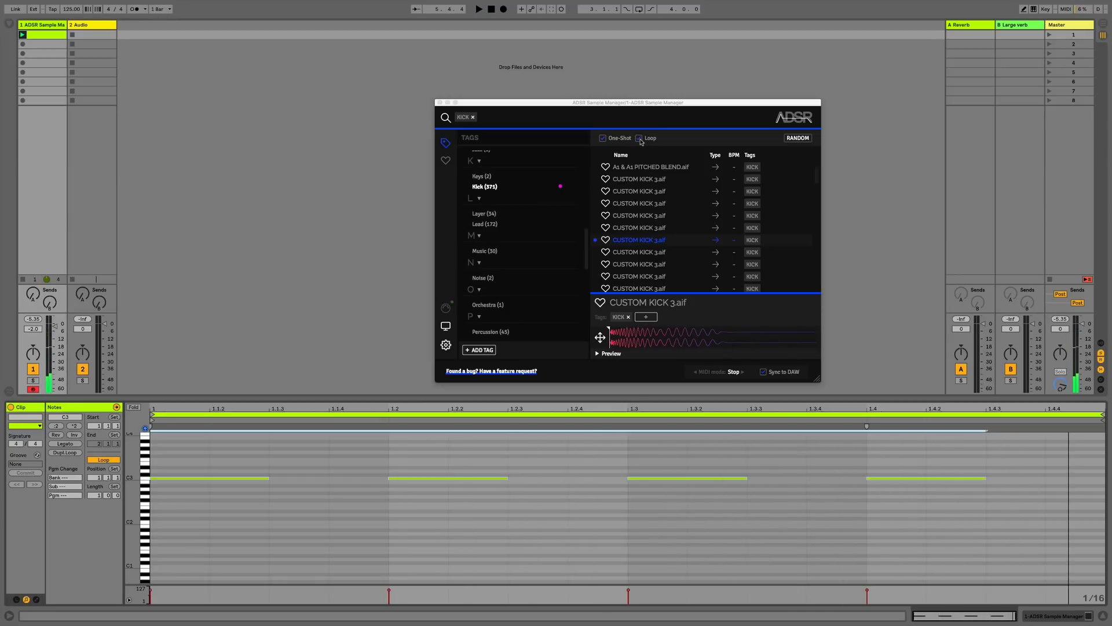
- Audition the D 48db LOW CUT loop and random samples, settling on KICK (NOT IN D)
click(638, 138)
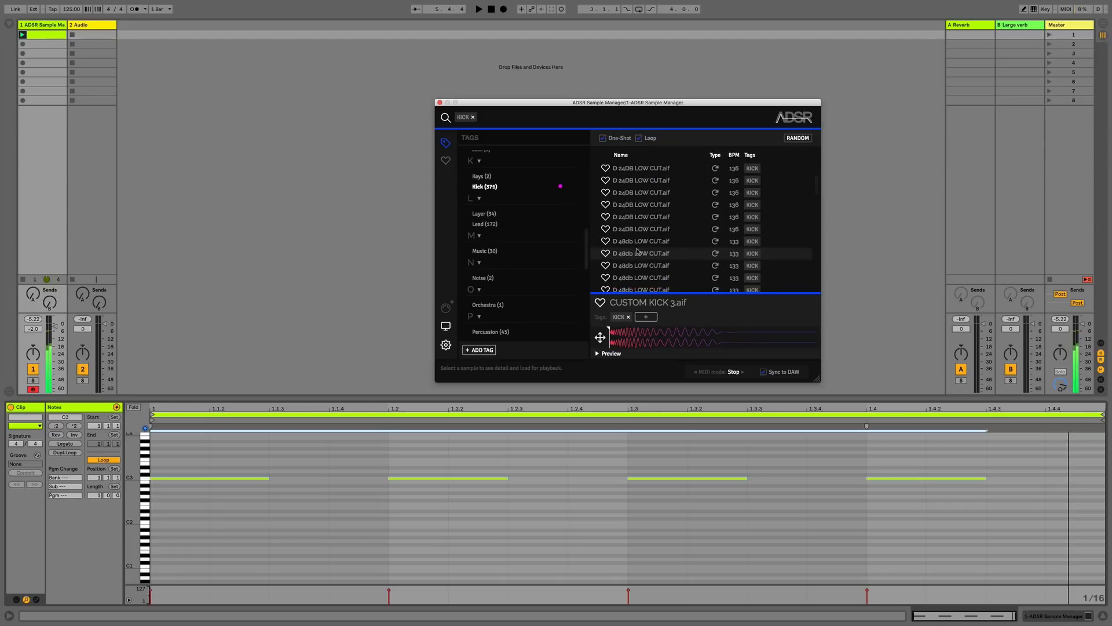
click(641, 248)
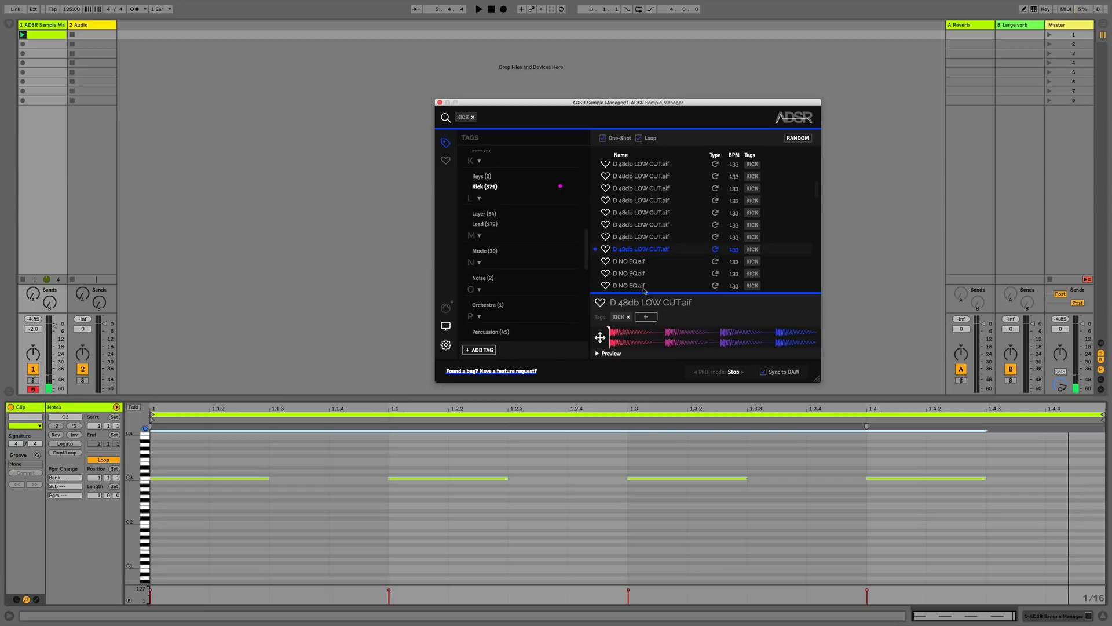
click(639, 138)
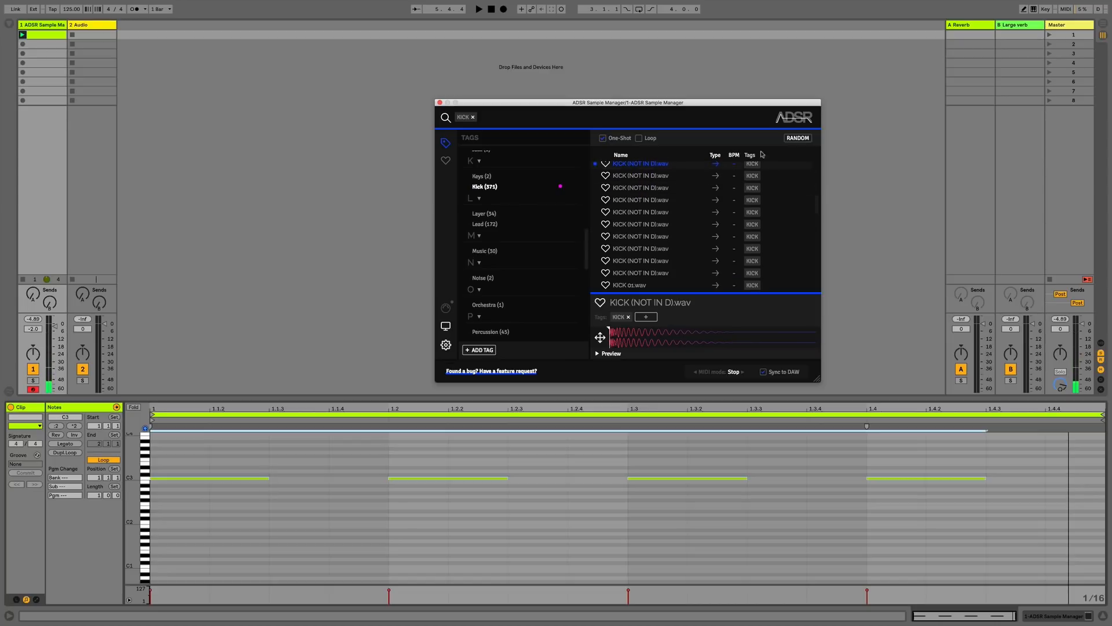
click(797, 138)
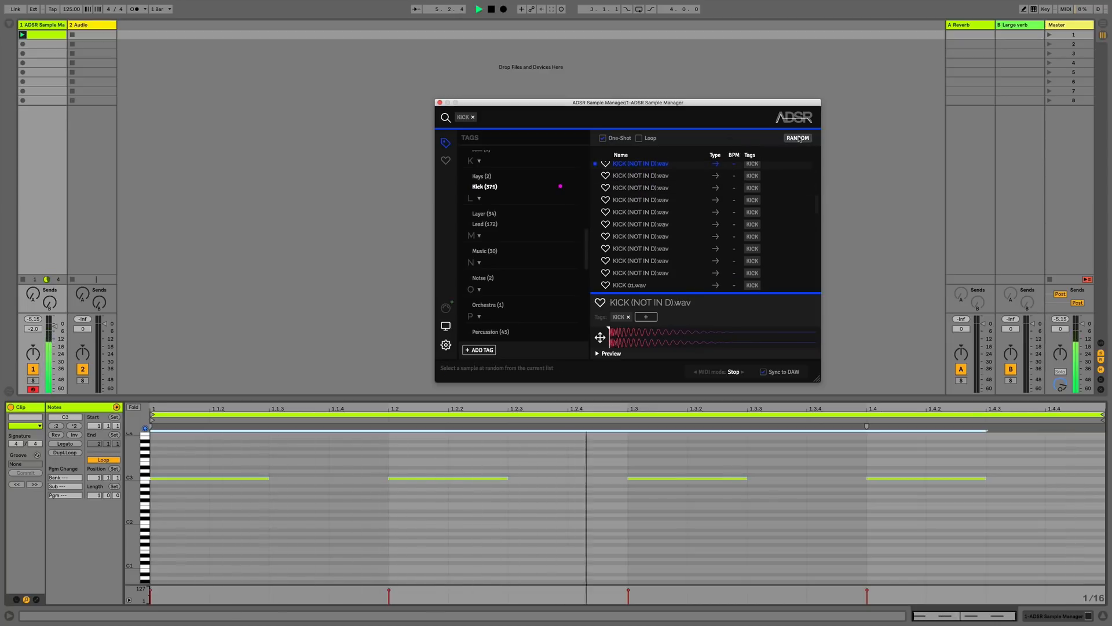
click(797, 138)
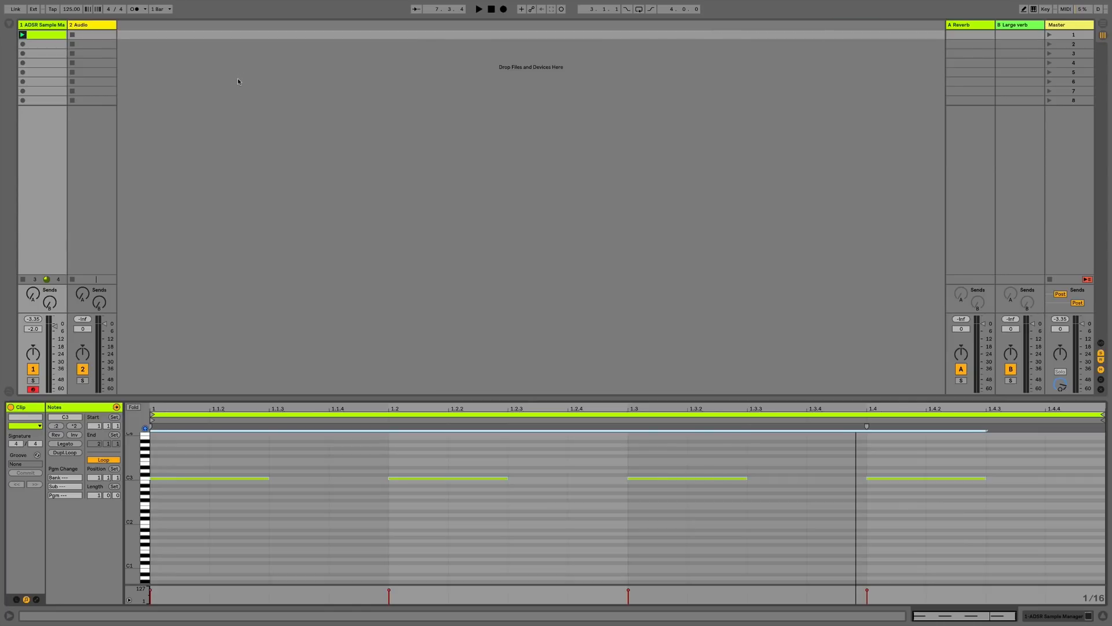
- Duplicate the ADSR track and save it as the default MIDI track
click(82, 5)
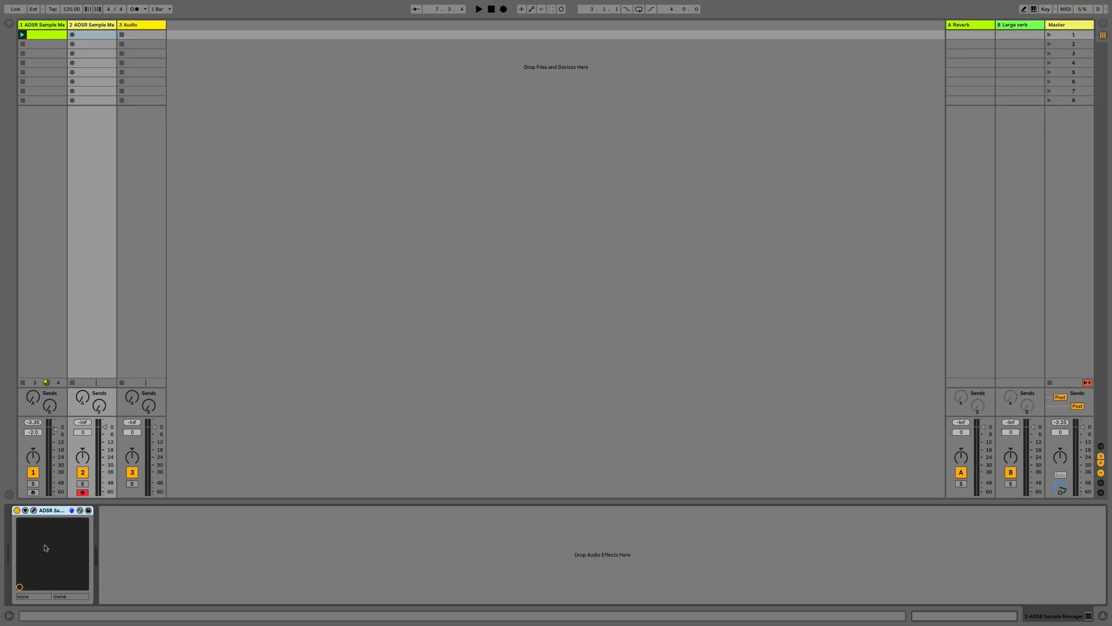
mouse_move(44, 527)
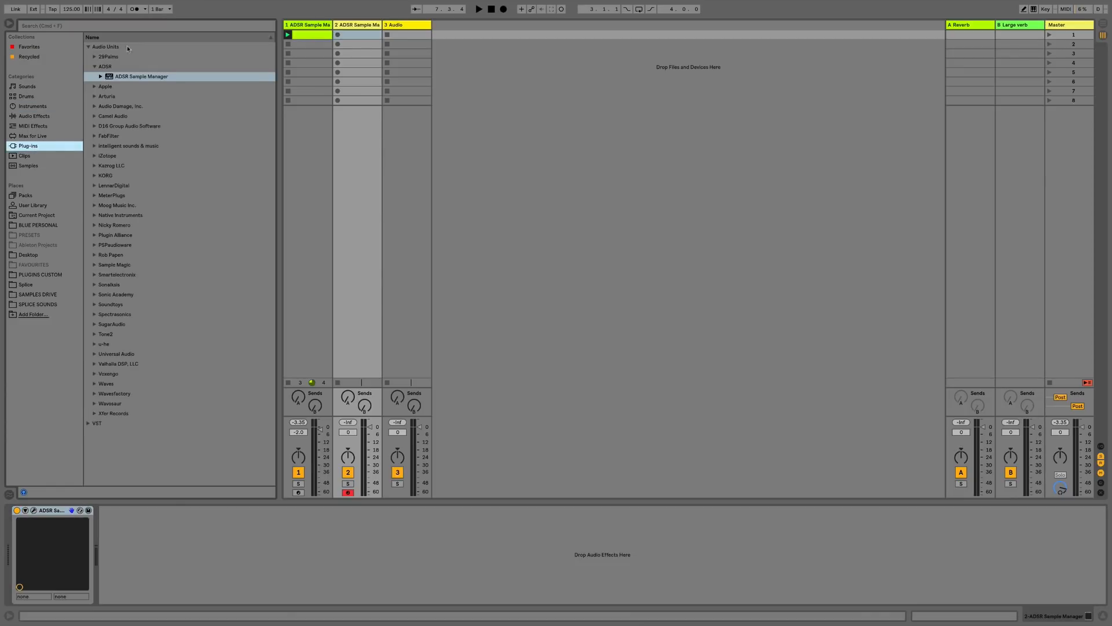
mouse_move(30, 556)
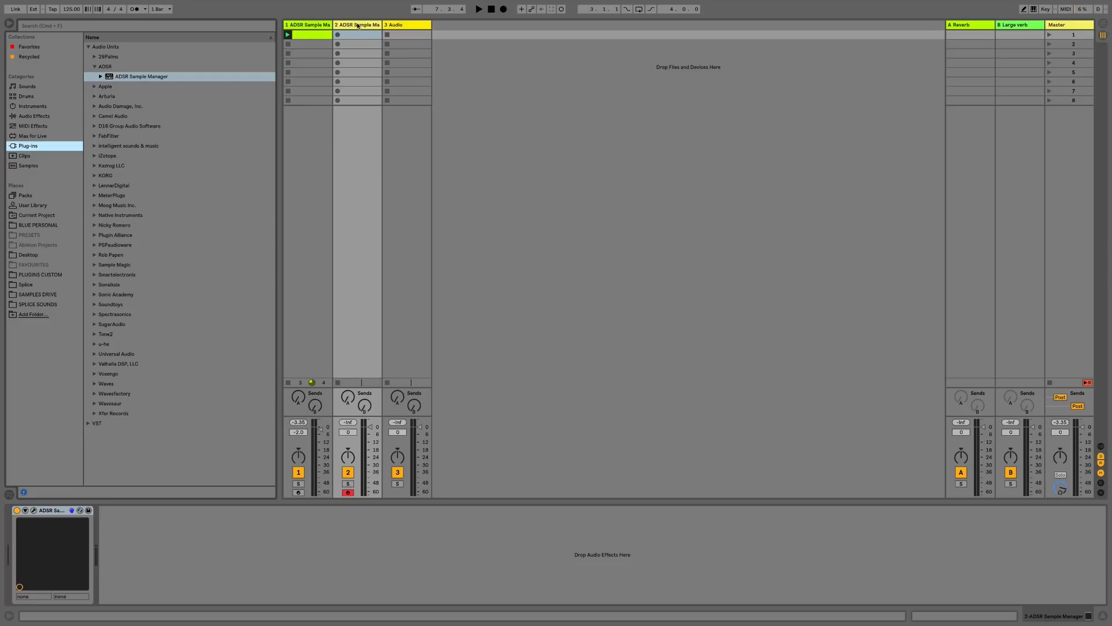
right_click(359, 24)
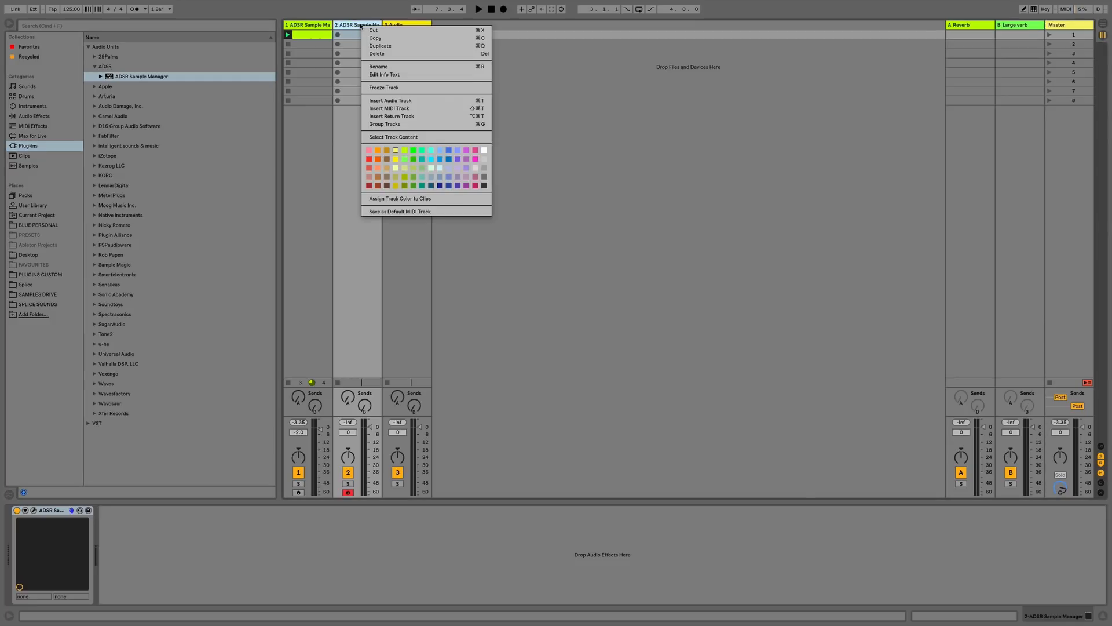
click(399, 210)
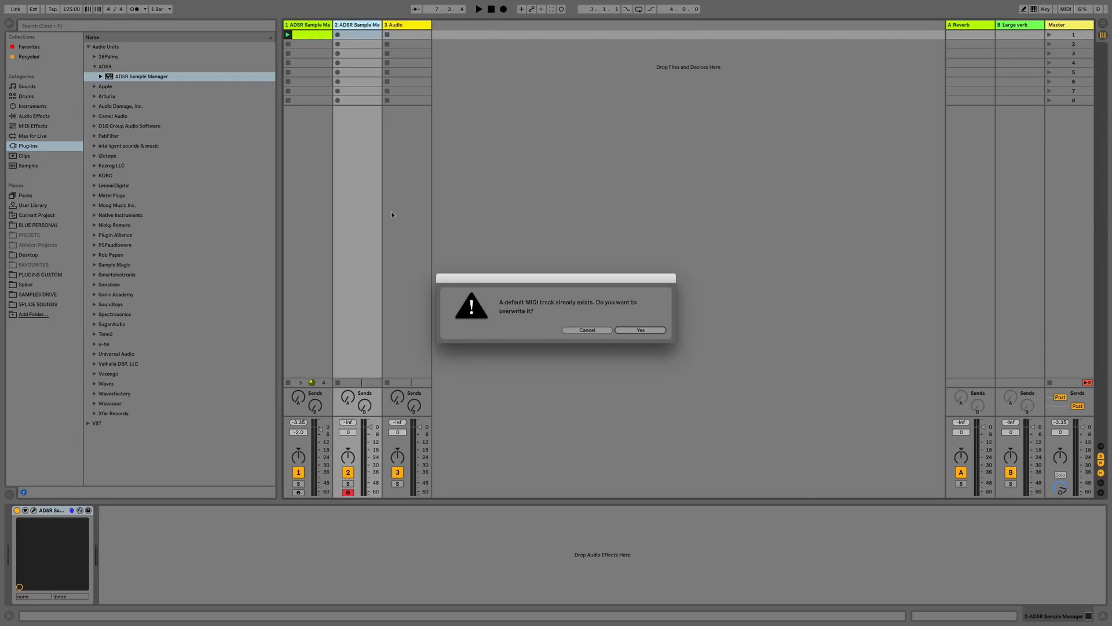
mouse_move(657, 331)
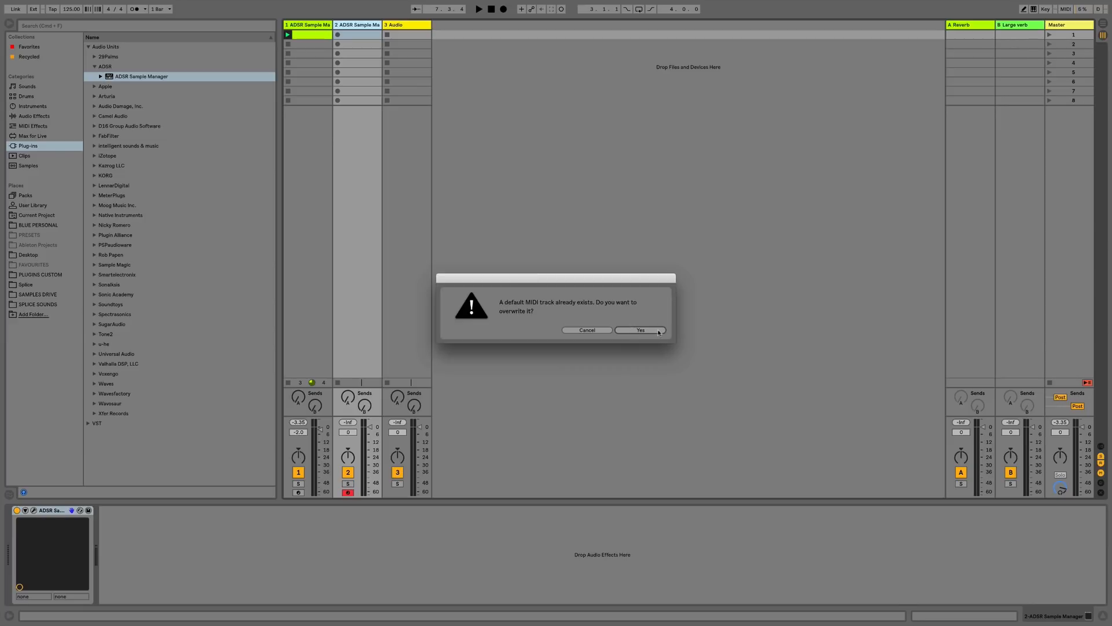
mouse_move(630, 349)
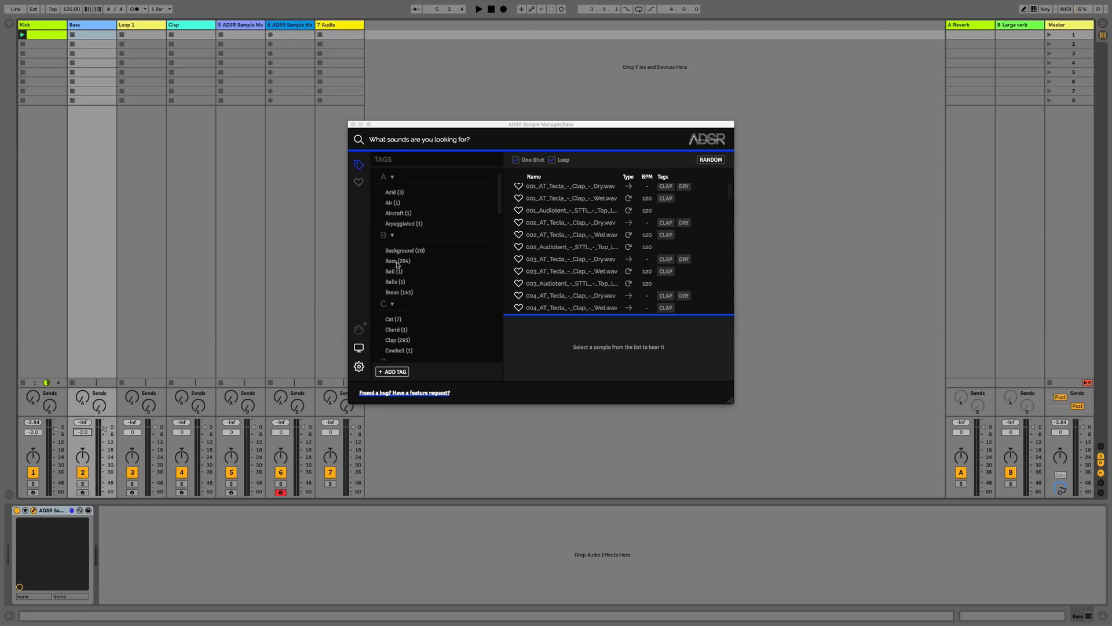
- Filter the library to bass loops, stop the Rumble Sub Tool preview, and load BS_LOOP04 synced to tempo
click(396, 261)
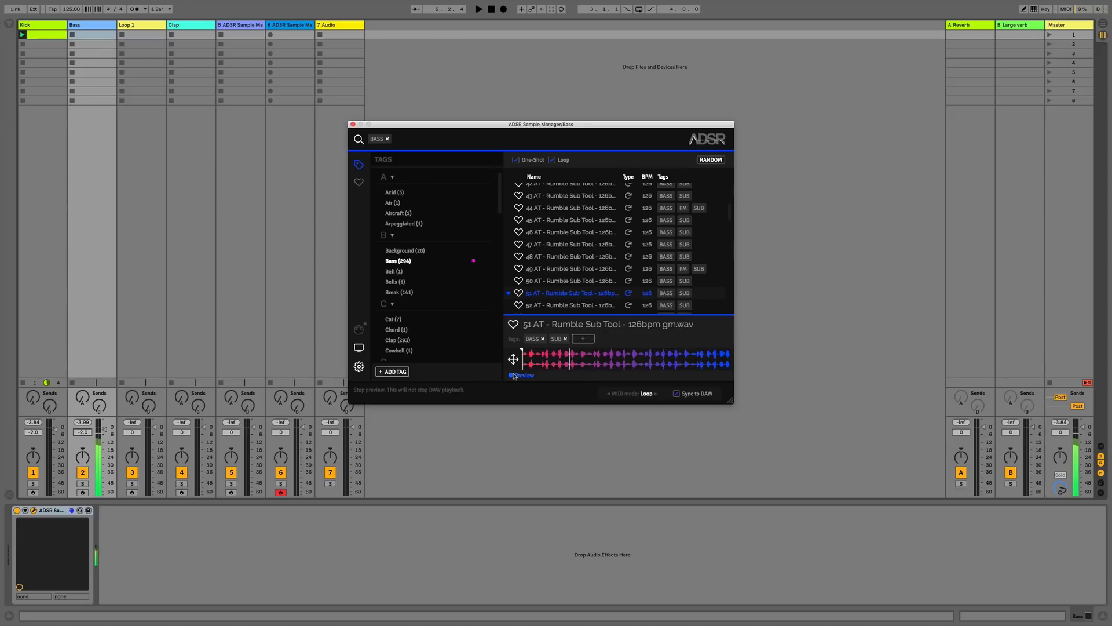
click(511, 375)
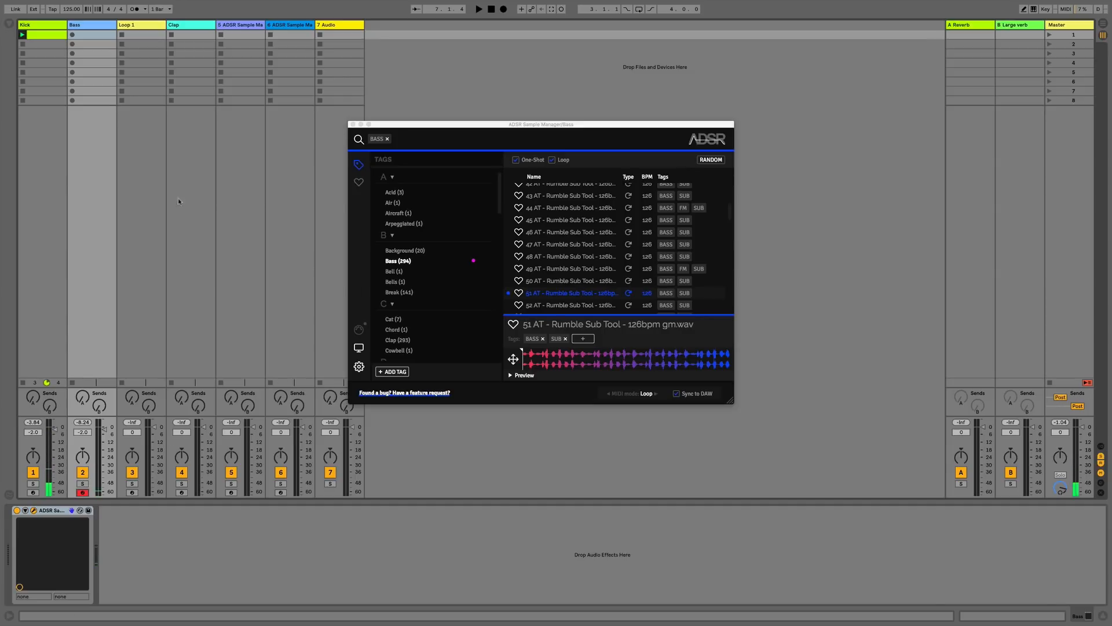
click(72, 35)
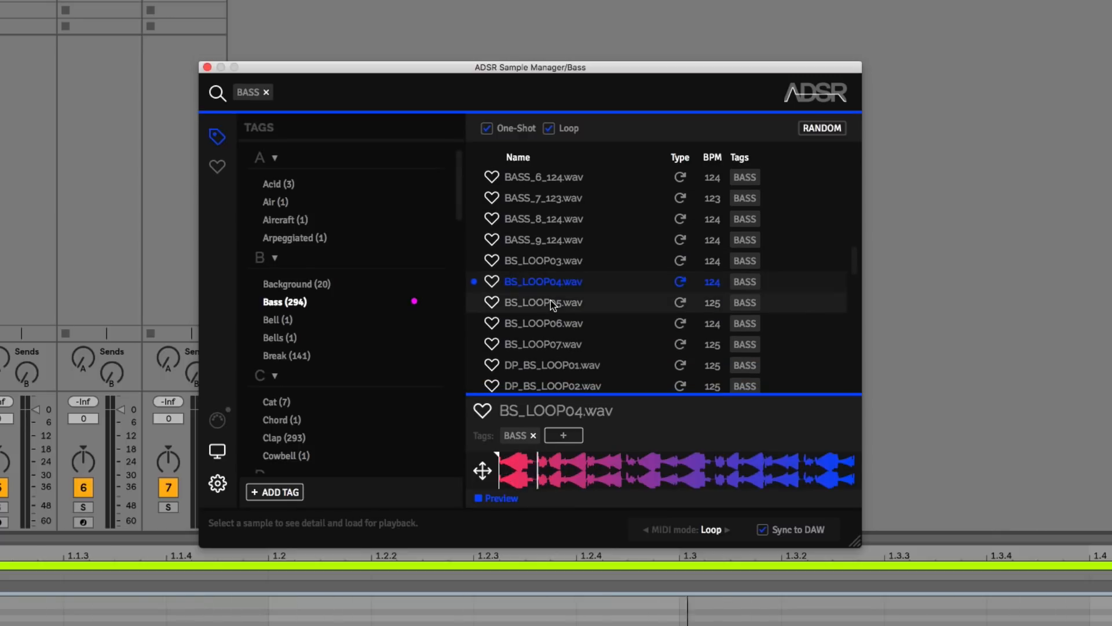
- Switch to the BS_LOOP05 bass loop, tag it SIDECHAINED, and play it from the sample start flag
click(554, 302)
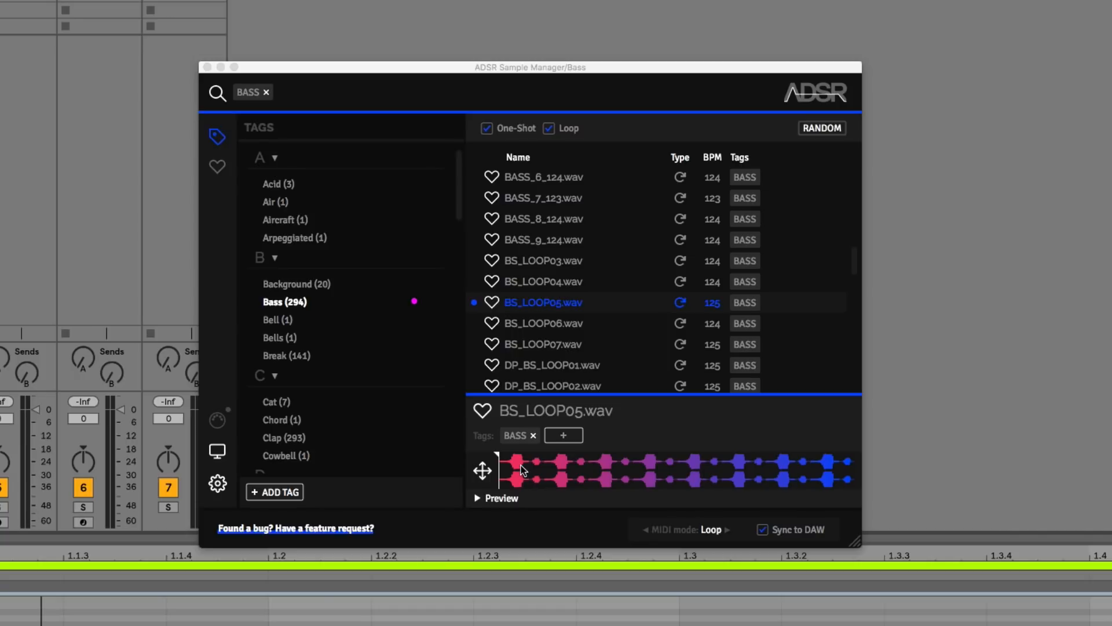
mouse_move(778, 462)
text(SIDECHAINED)
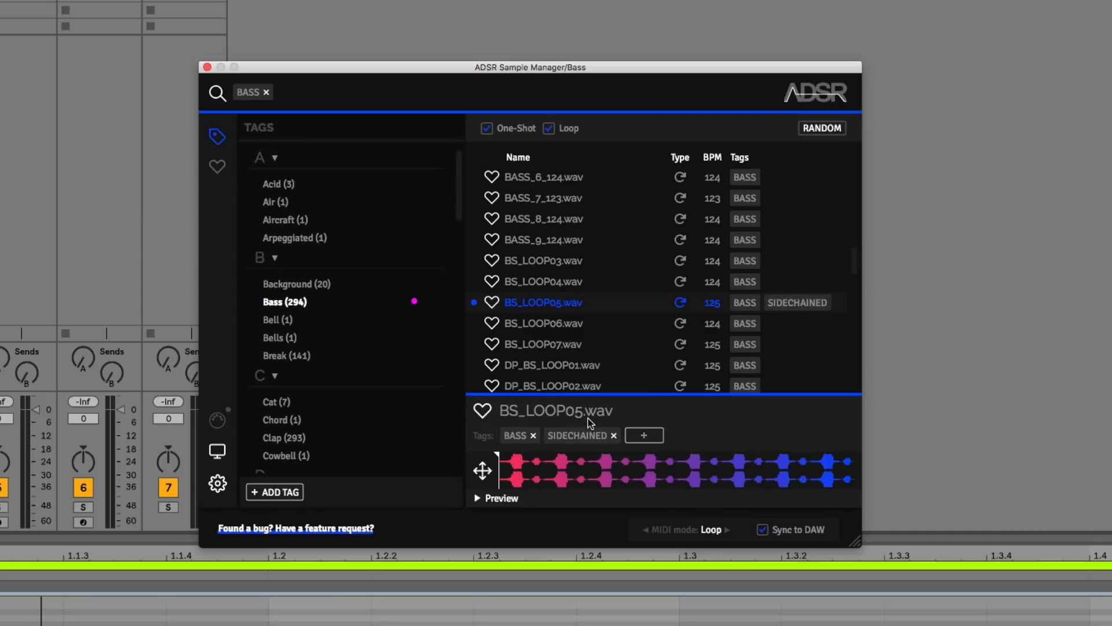
mouse_move(797, 303)
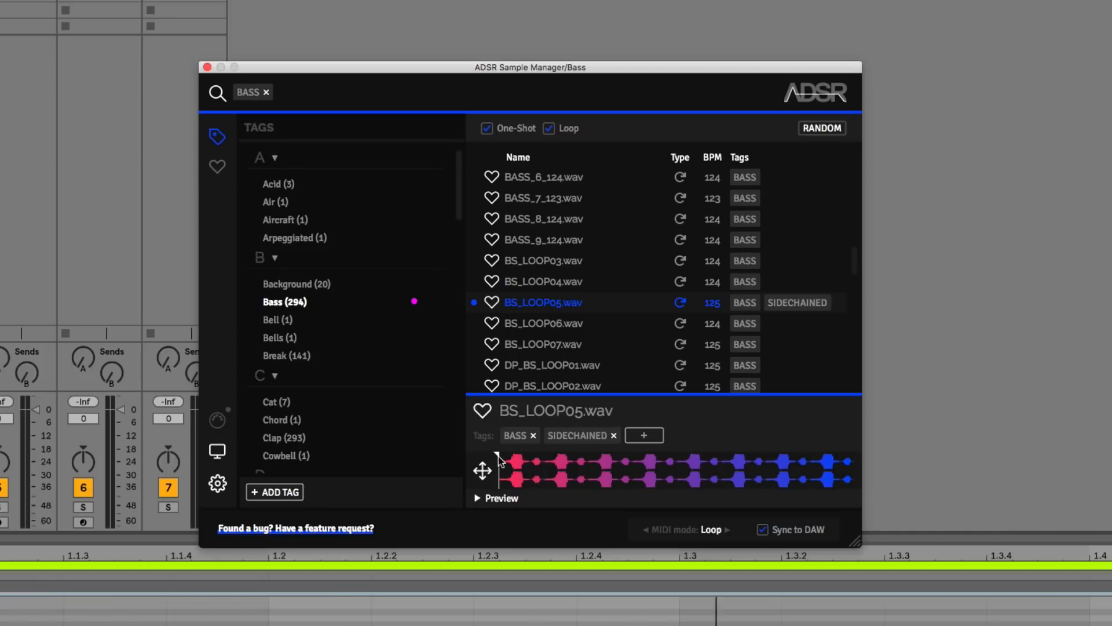
mouse_move(502, 459)
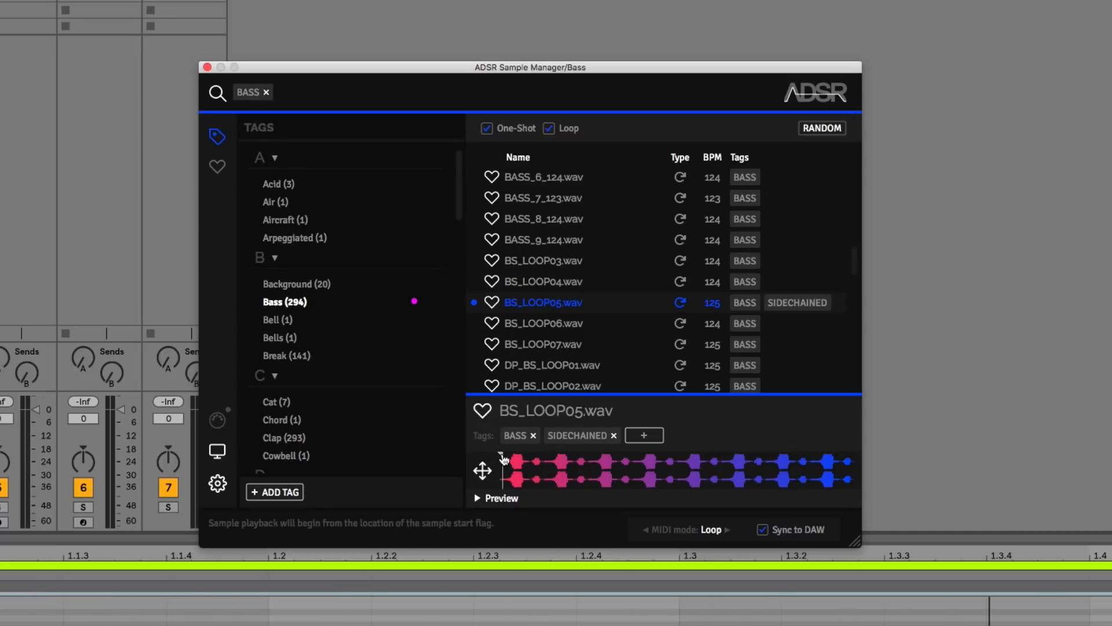
mouse_move(503, 457)
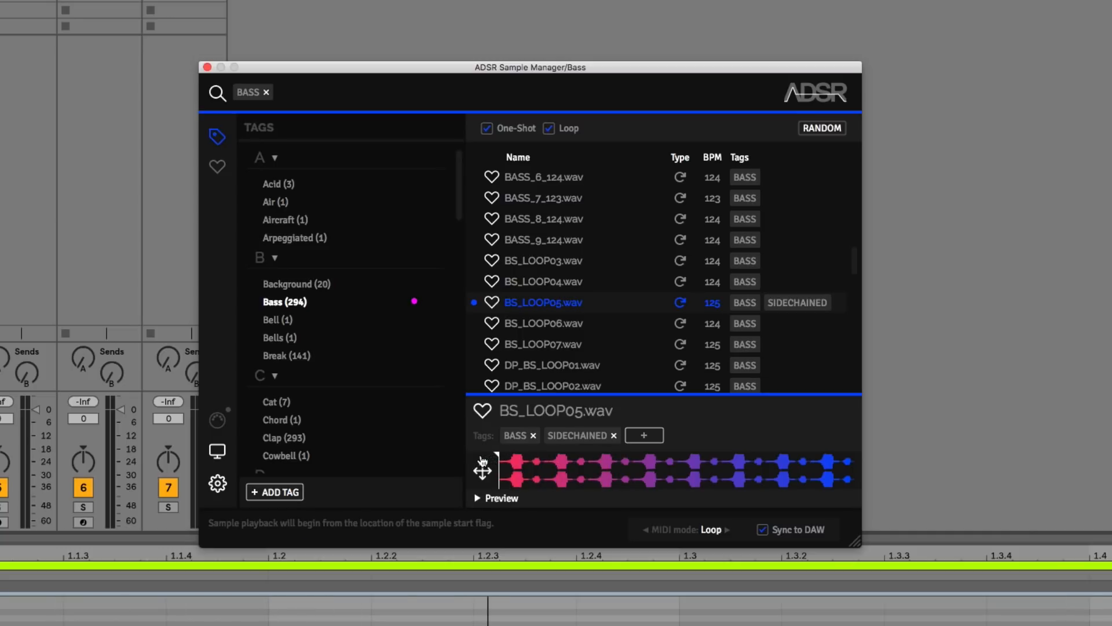
click(482, 410)
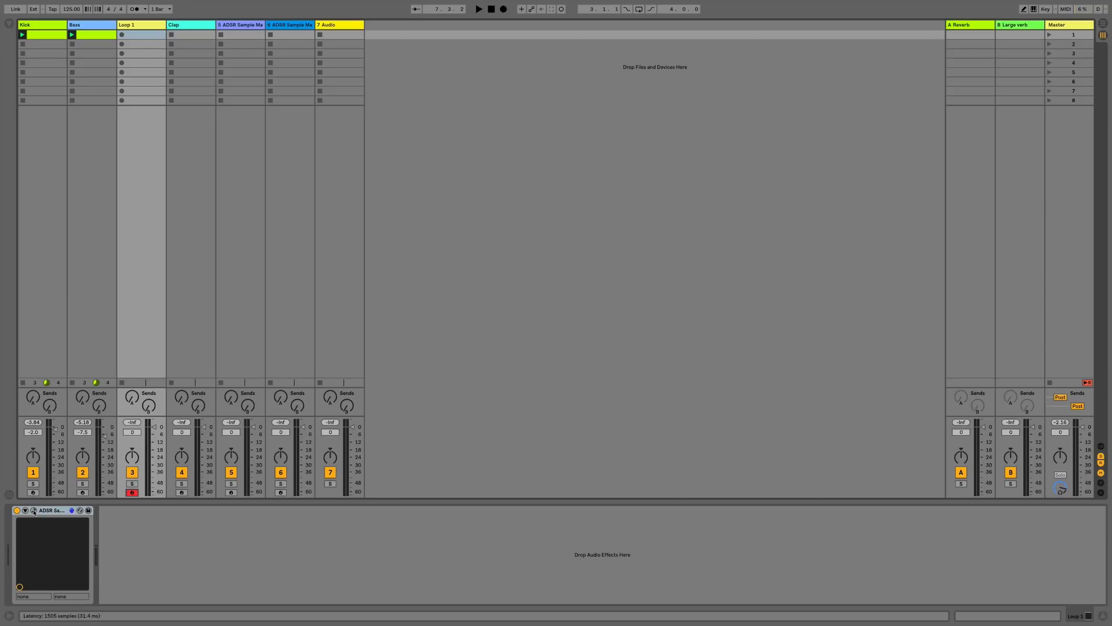
- Audition the 063 Audiotent and 07 AT Rumble Sub Tool loops, then load the 069 Audiotent 122bpm top loop
click(30, 527)
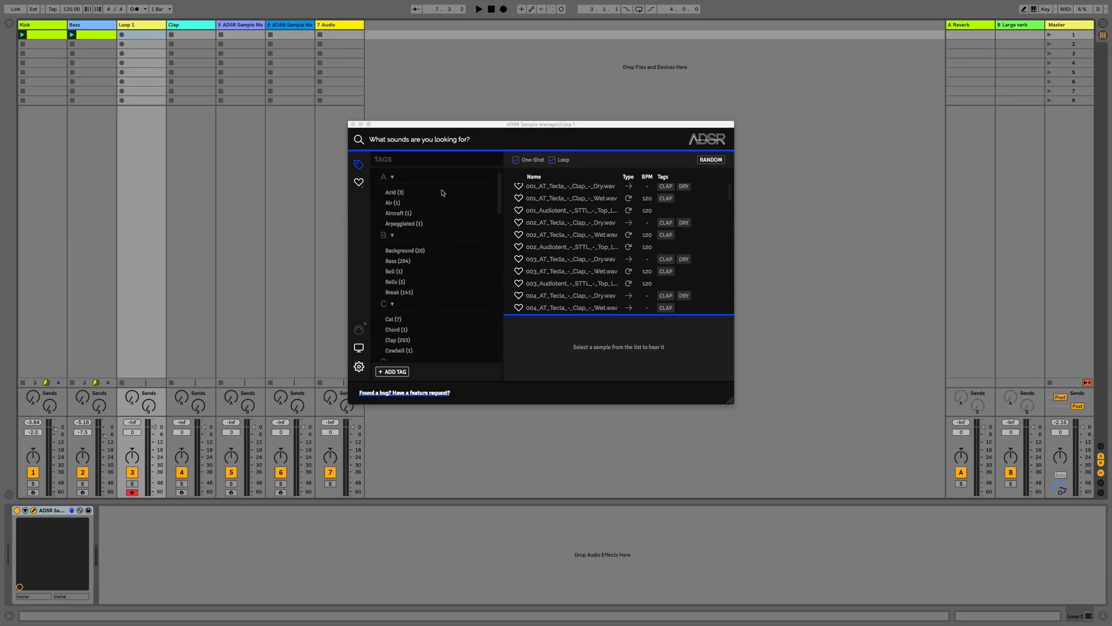
scroll(down, 3)
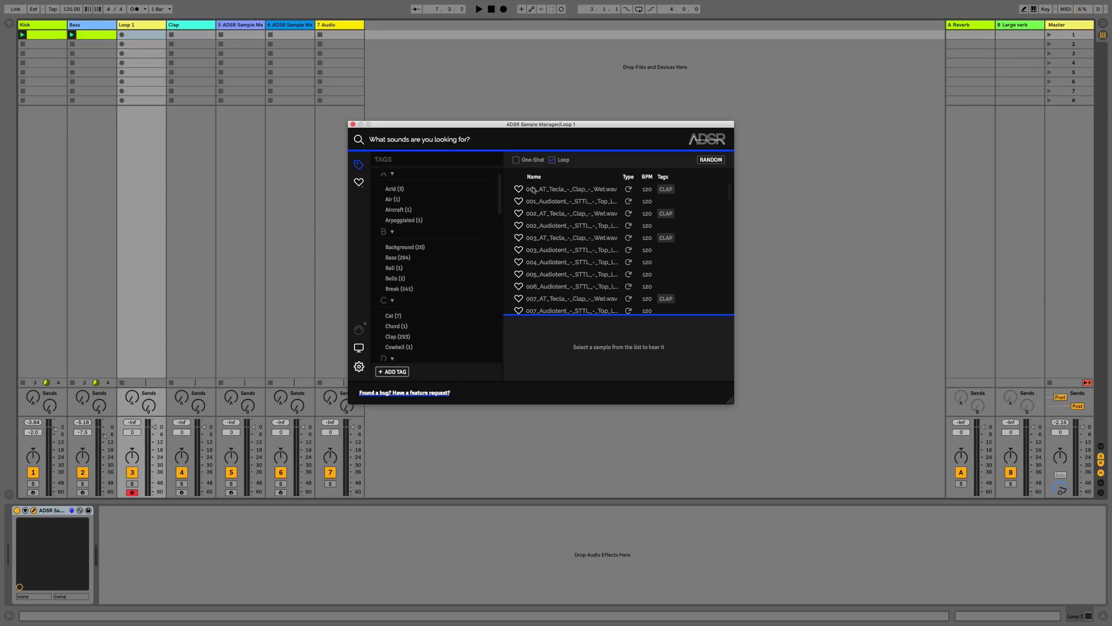
scroll(down, 3)
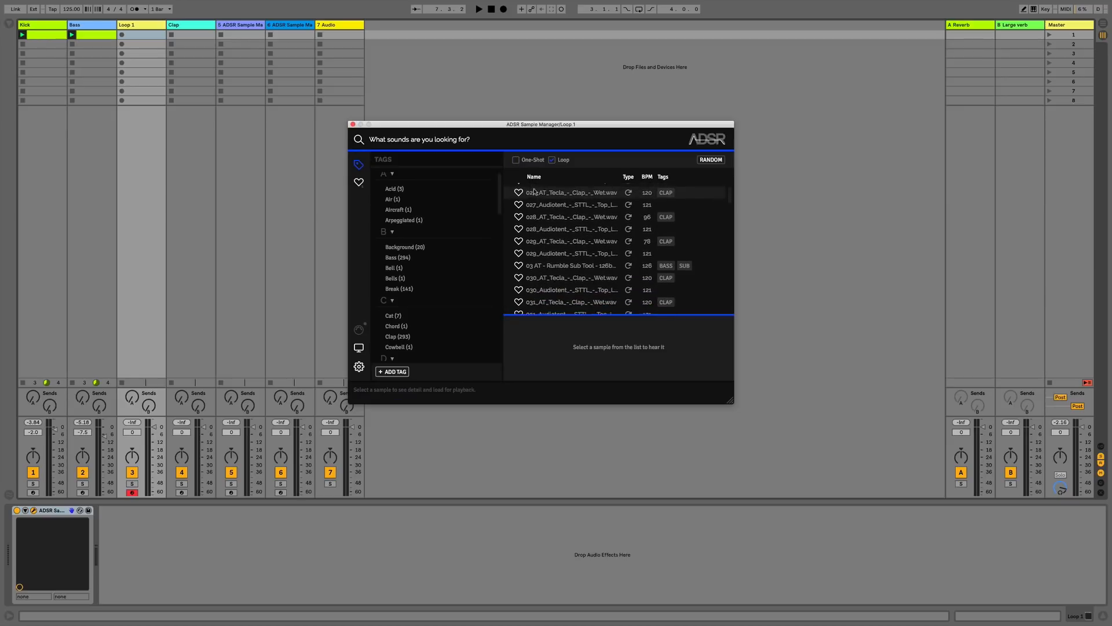
scroll(down, 3)
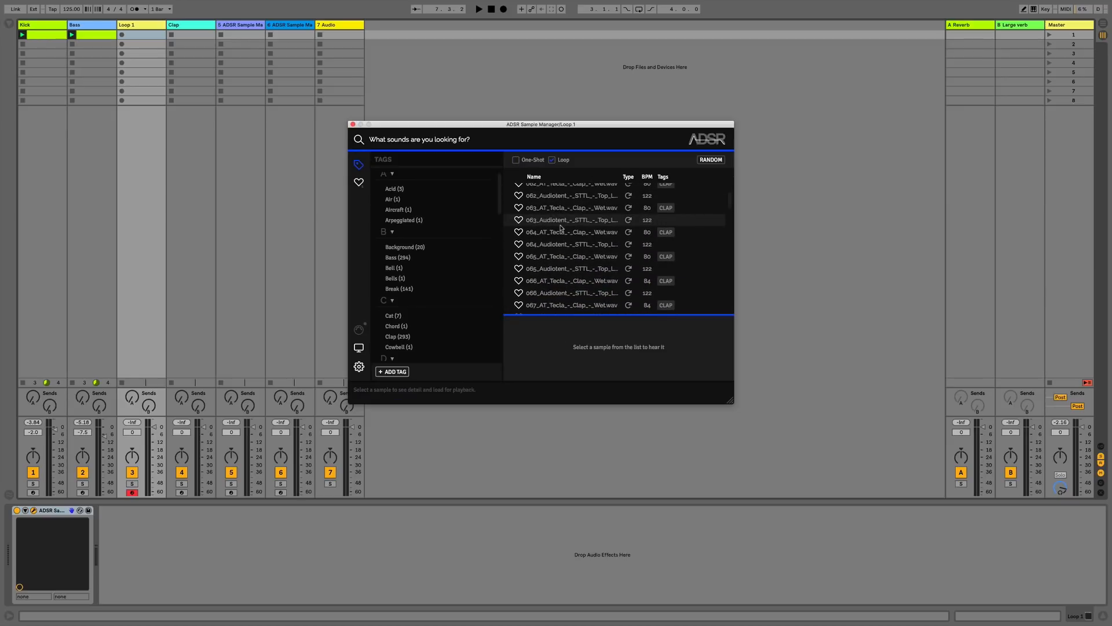
click(570, 220)
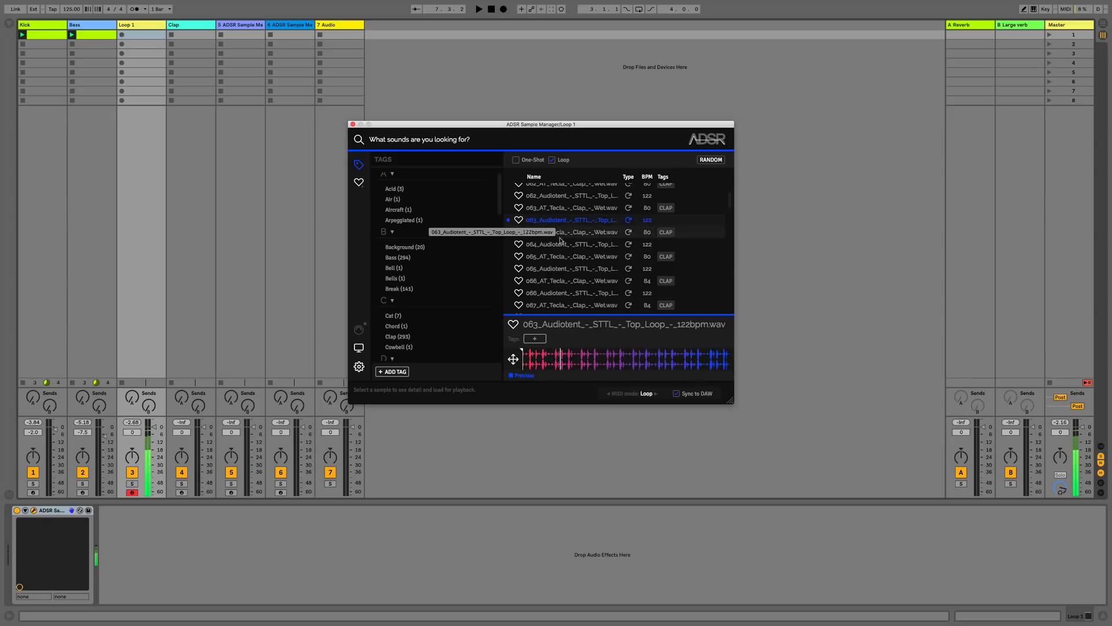
scroll(down, 3)
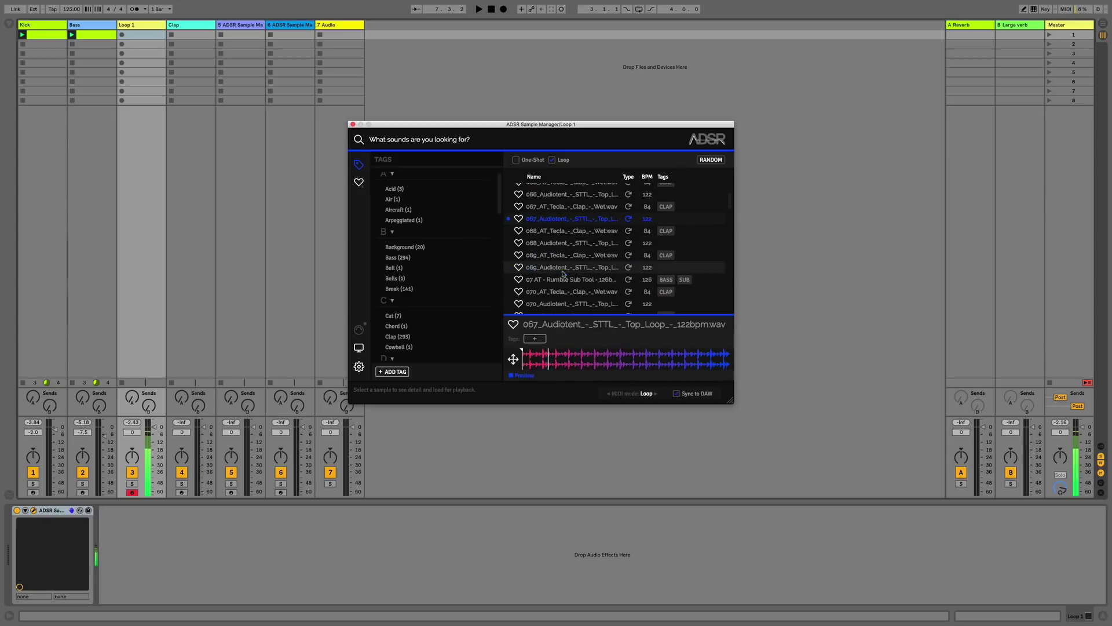
click(570, 276)
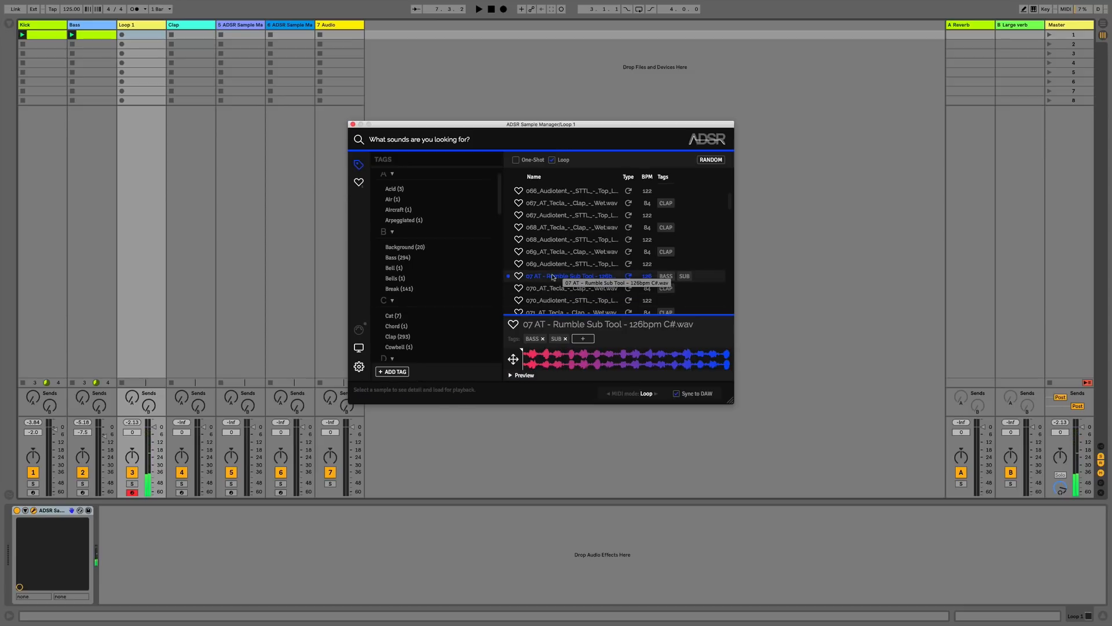
click(573, 264)
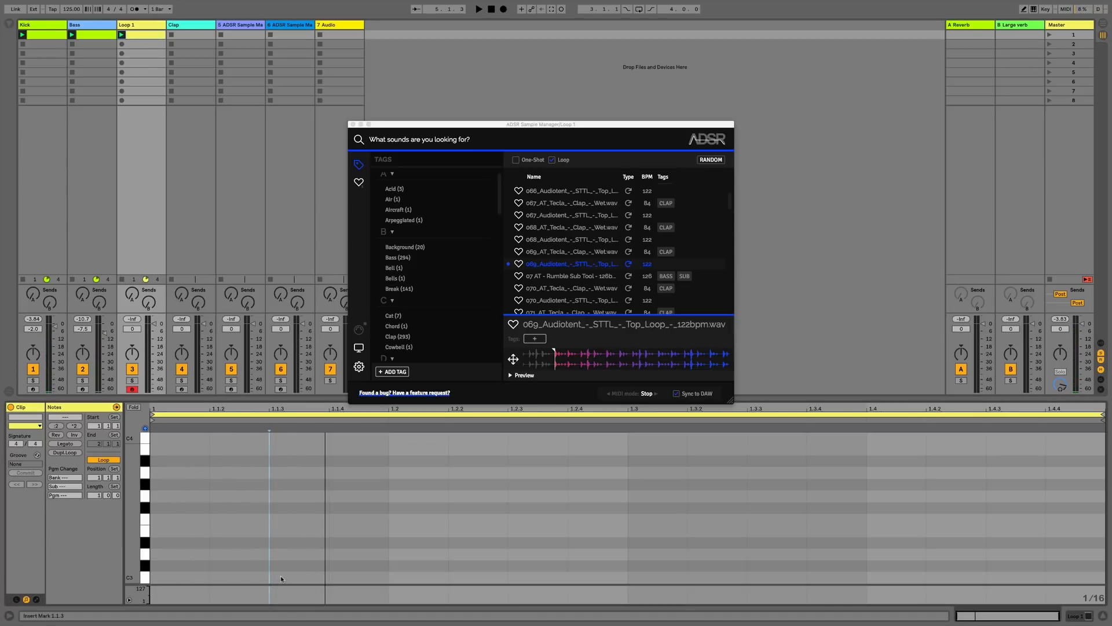
- Place C3 notes on each beat of the Loop 1 clip, trim the last one, and move to the Clap track
click(290, 591)
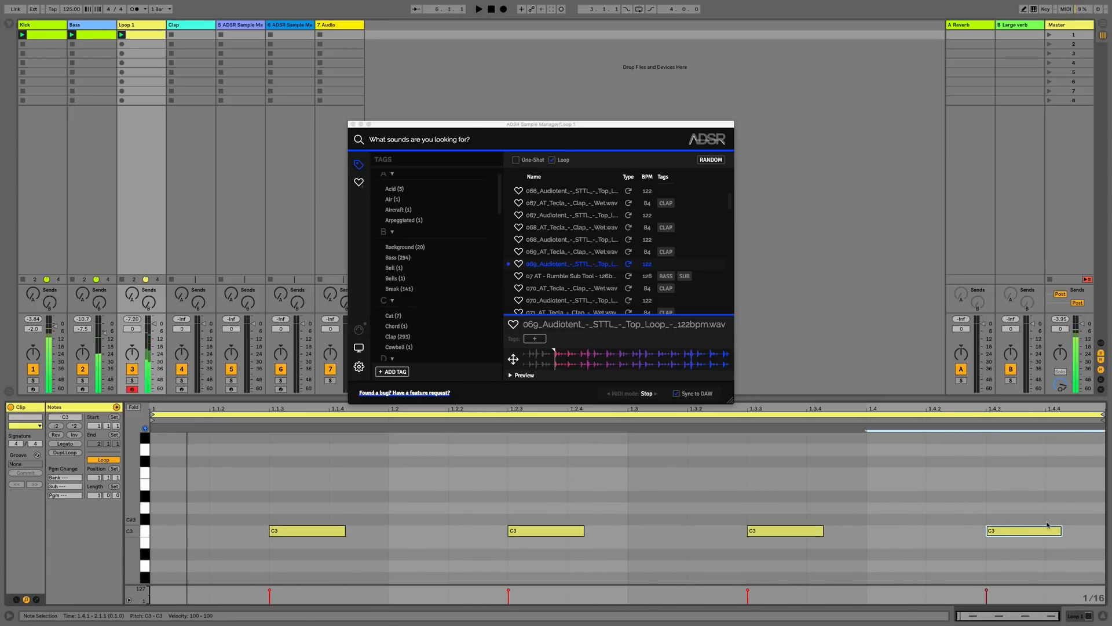
click(480, 8)
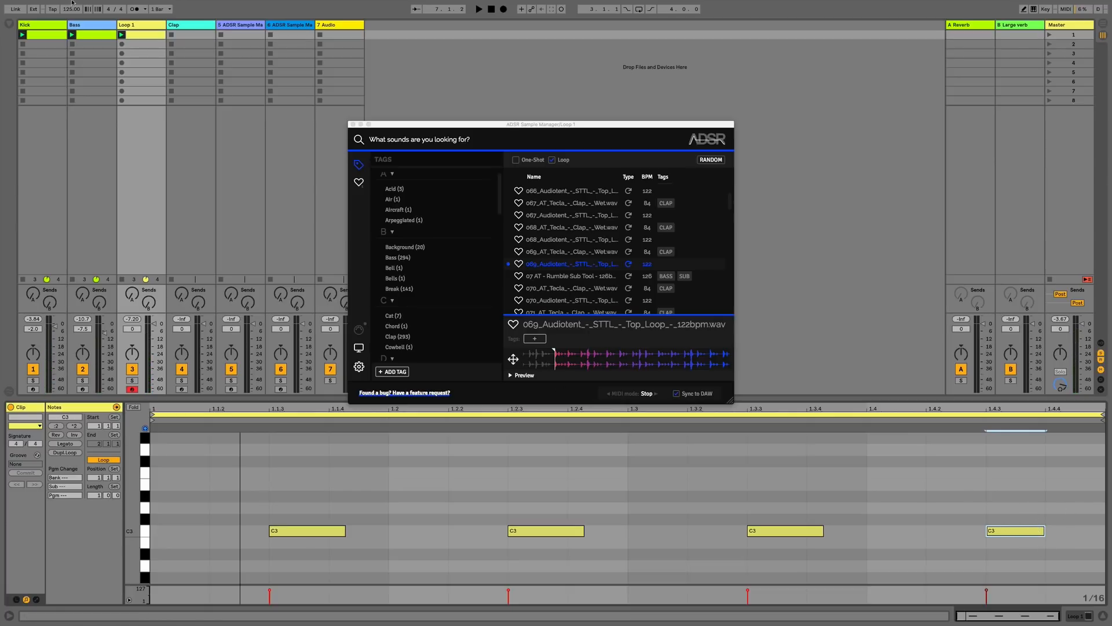
click(479, 7)
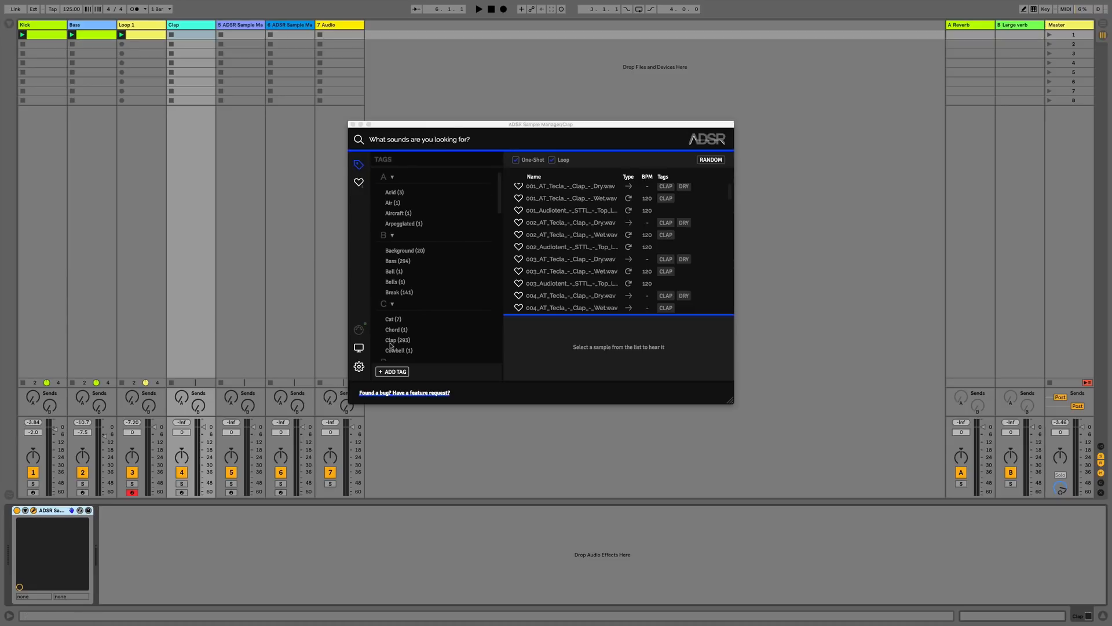
- Filter the library to claps, audition the 004 Tecla dry clap, and load the 004 Tecla wet clap
click(392, 339)
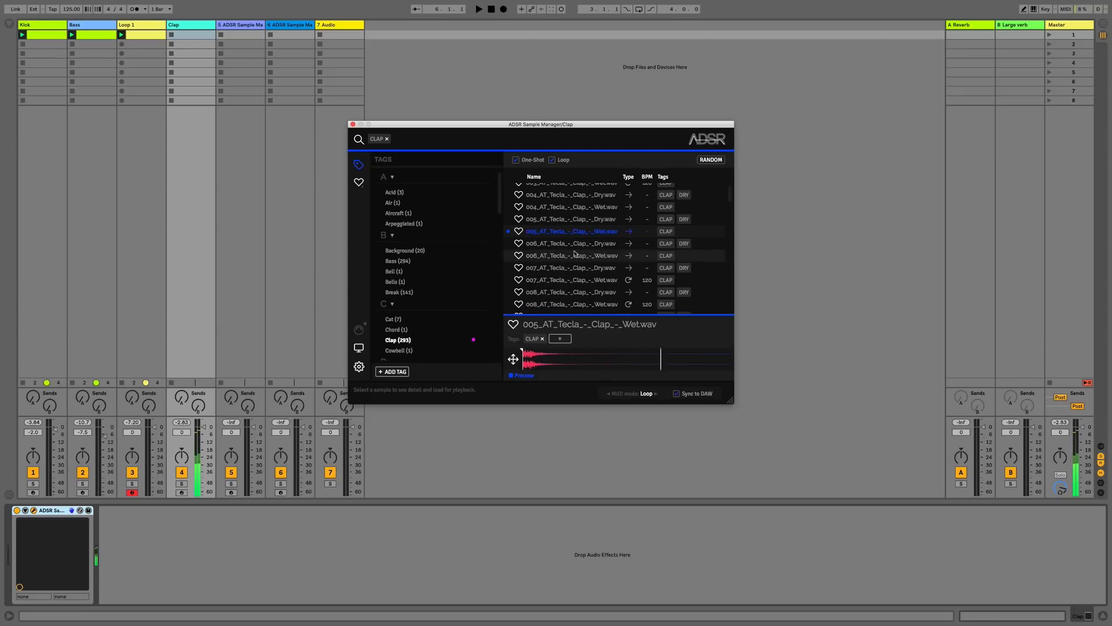
click(570, 195)
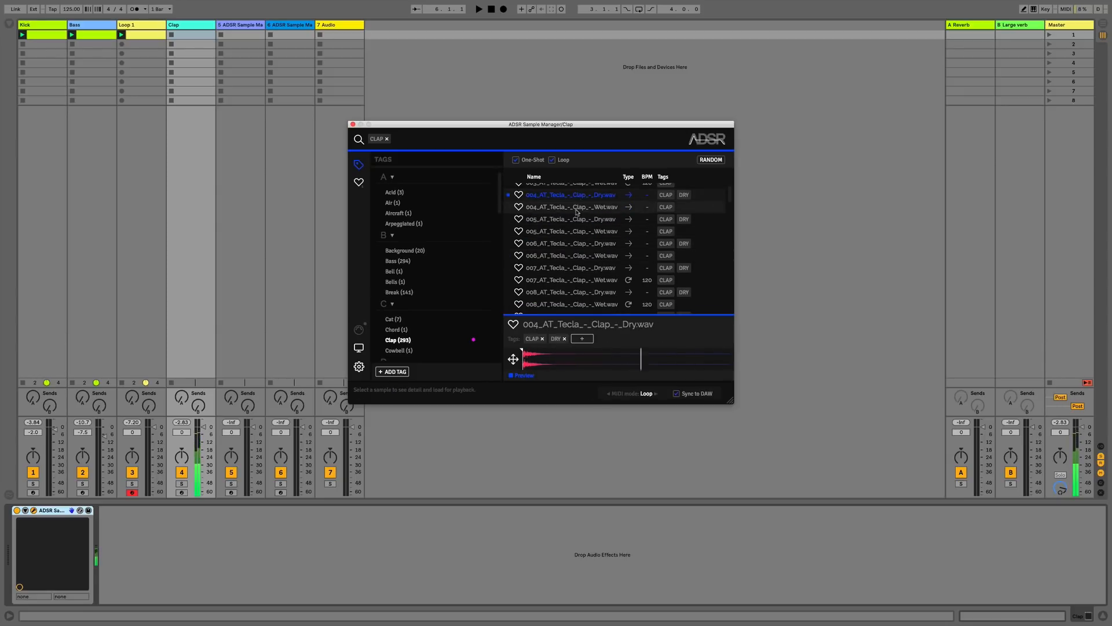
click(570, 206)
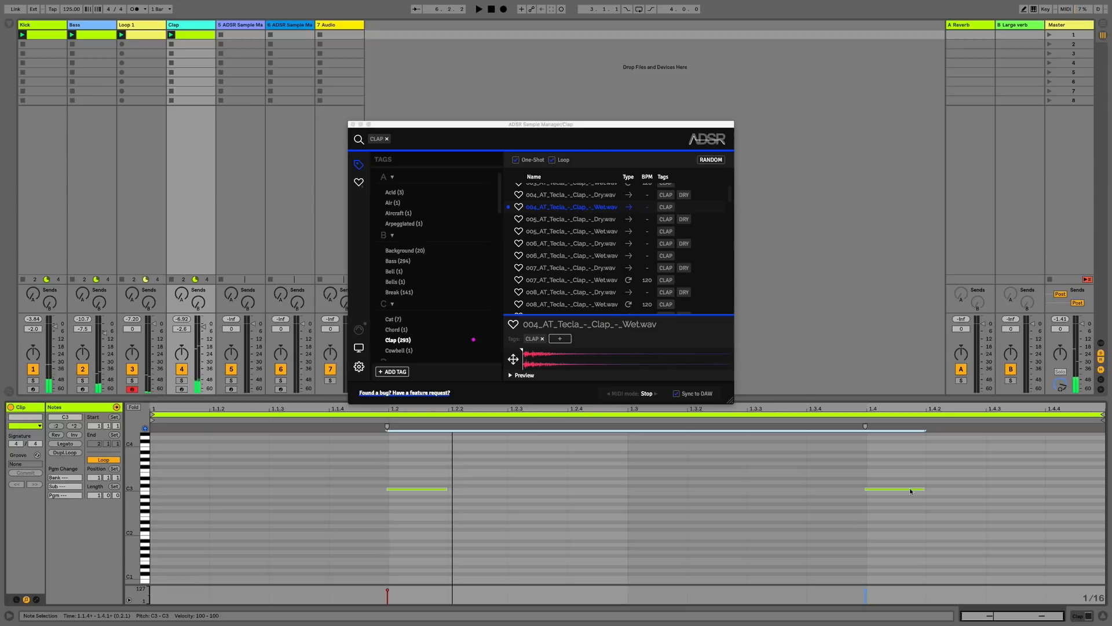
- Finish the clap clip and switch to the empty fifth track's unfiltered sample manager
click(479, 8)
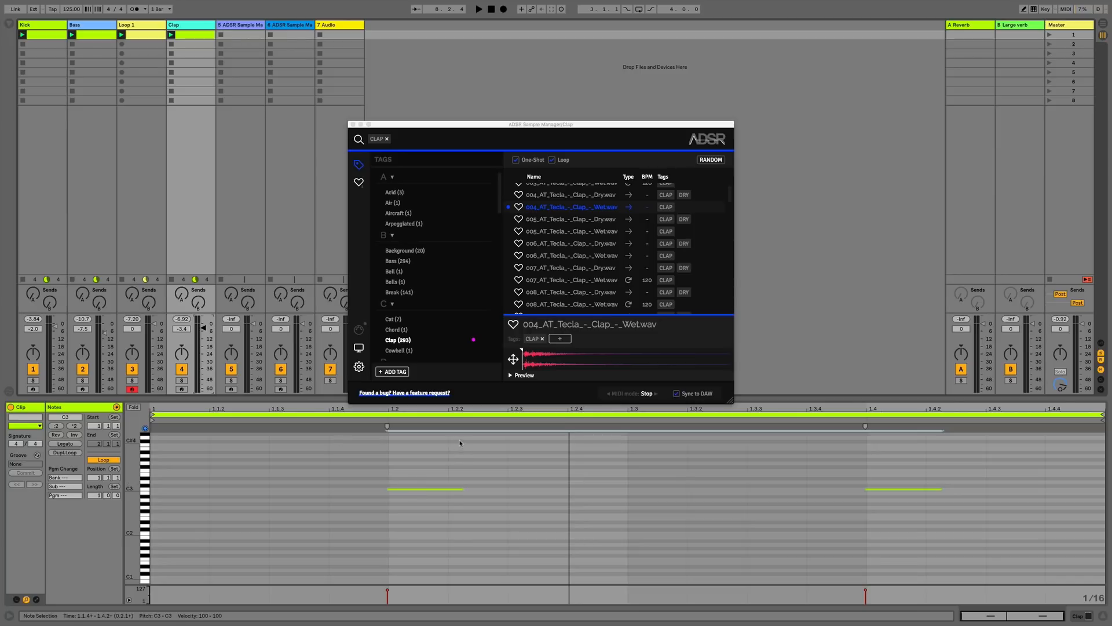
mouse_move(742, 399)
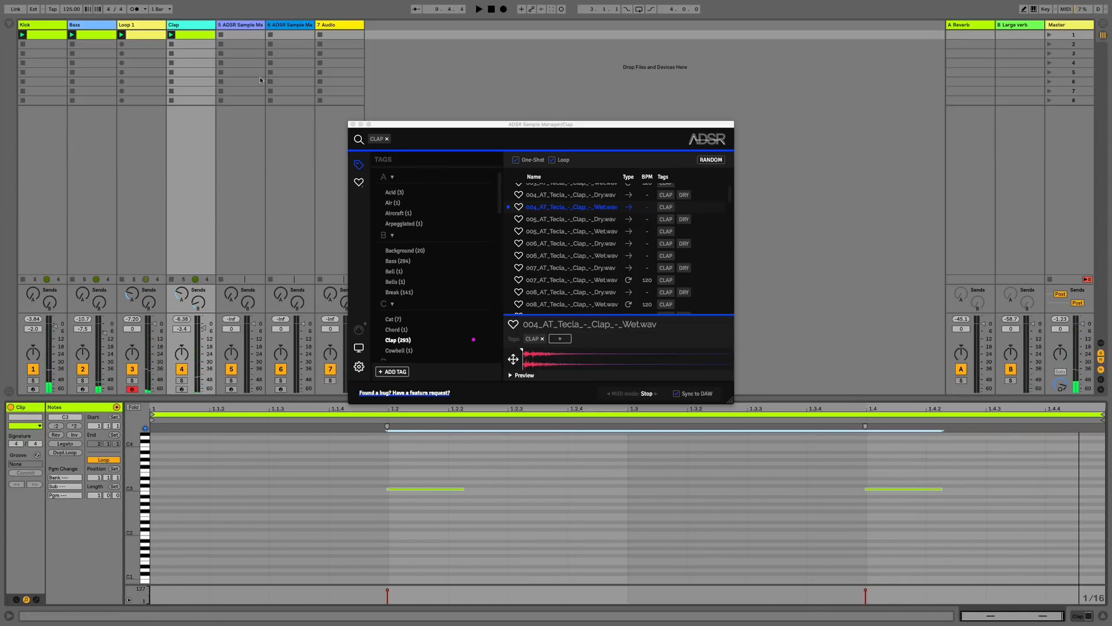
click(236, 24)
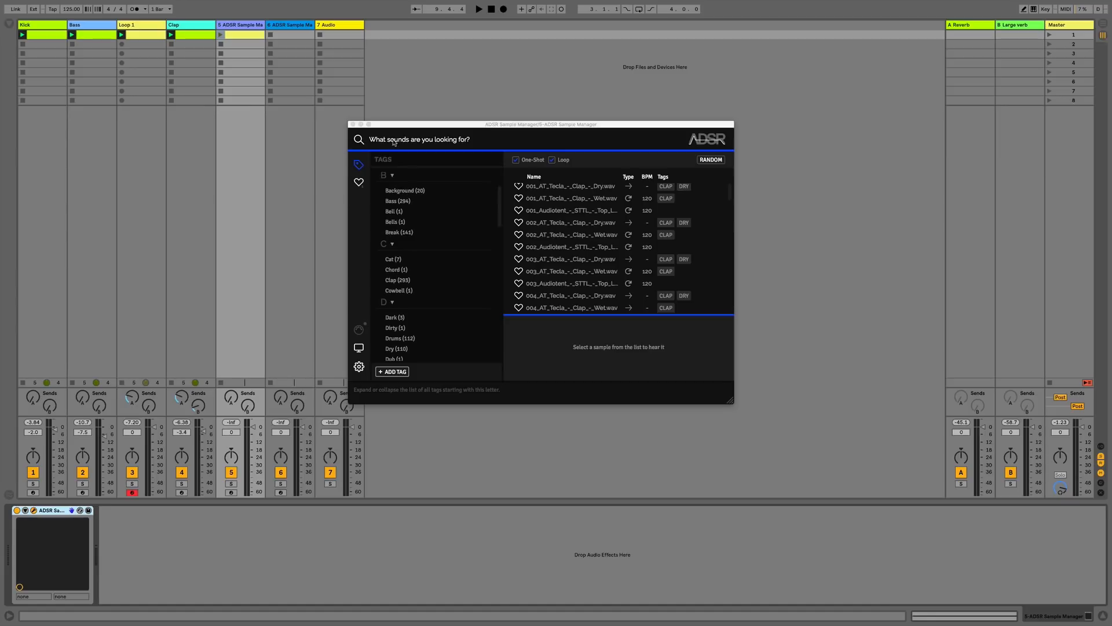
- Search the library with 'per' then 'p' and filter it to Percussion samples
click(515, 159)
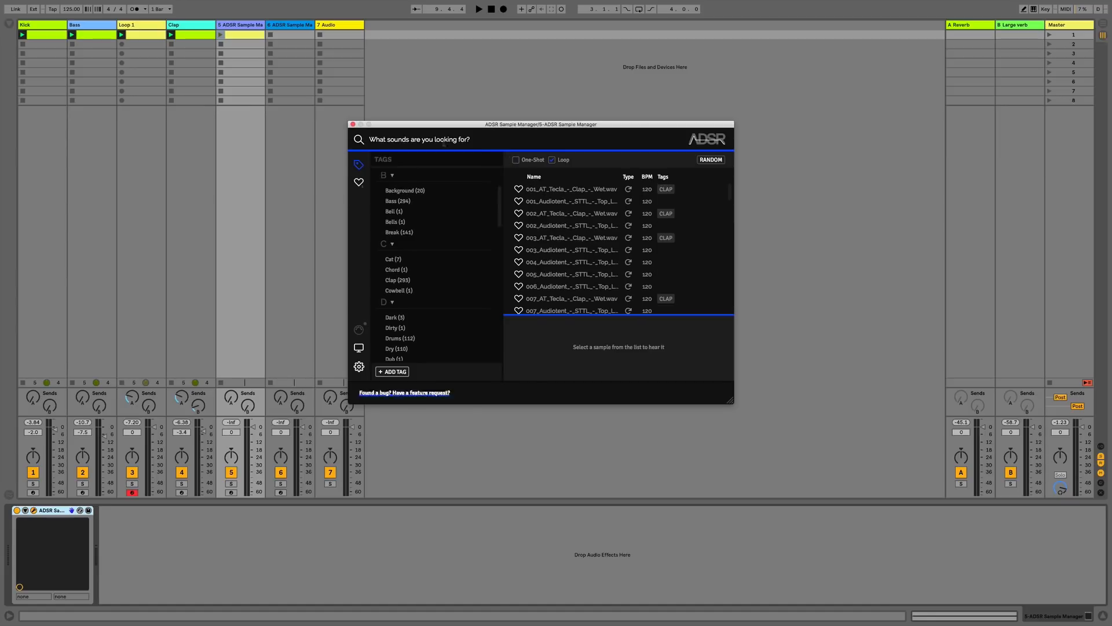
click(426, 139)
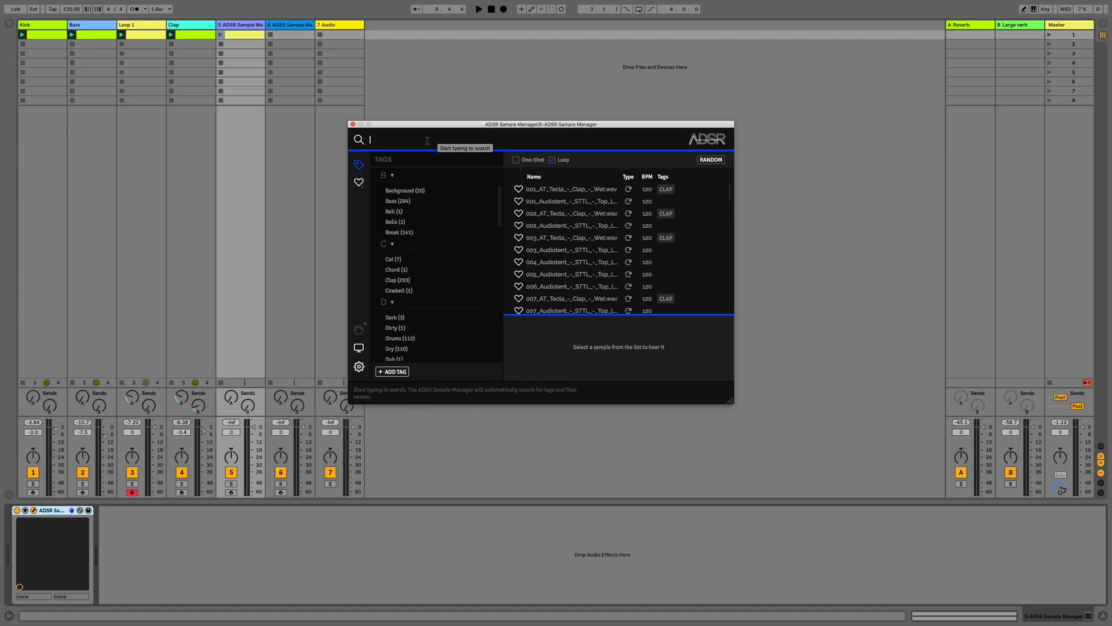
text(per)
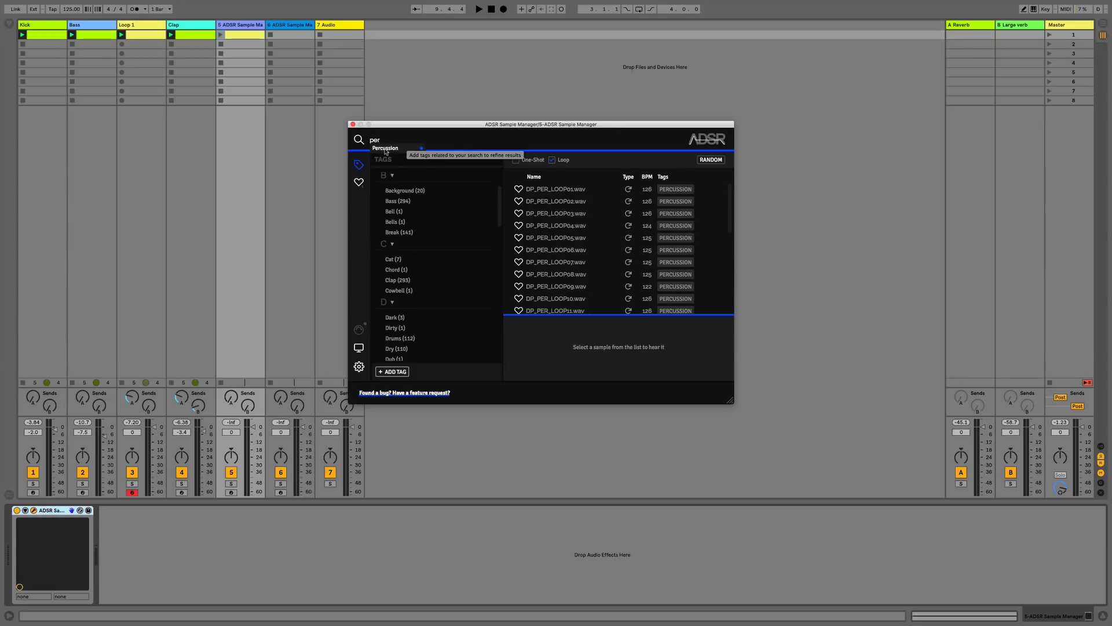
key(Backspace)
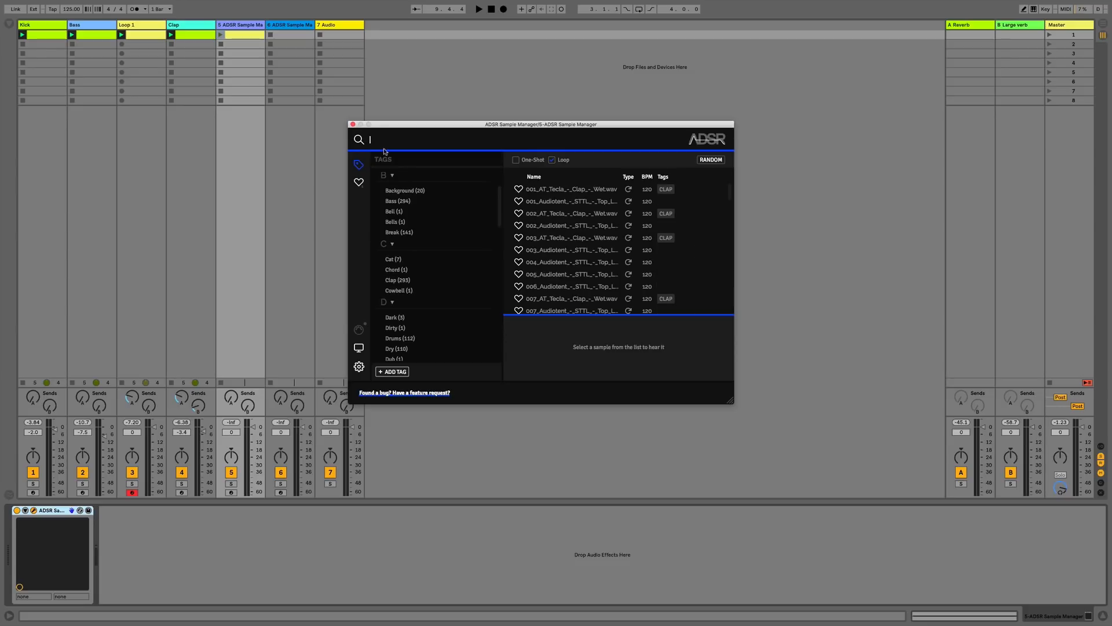
text(f)
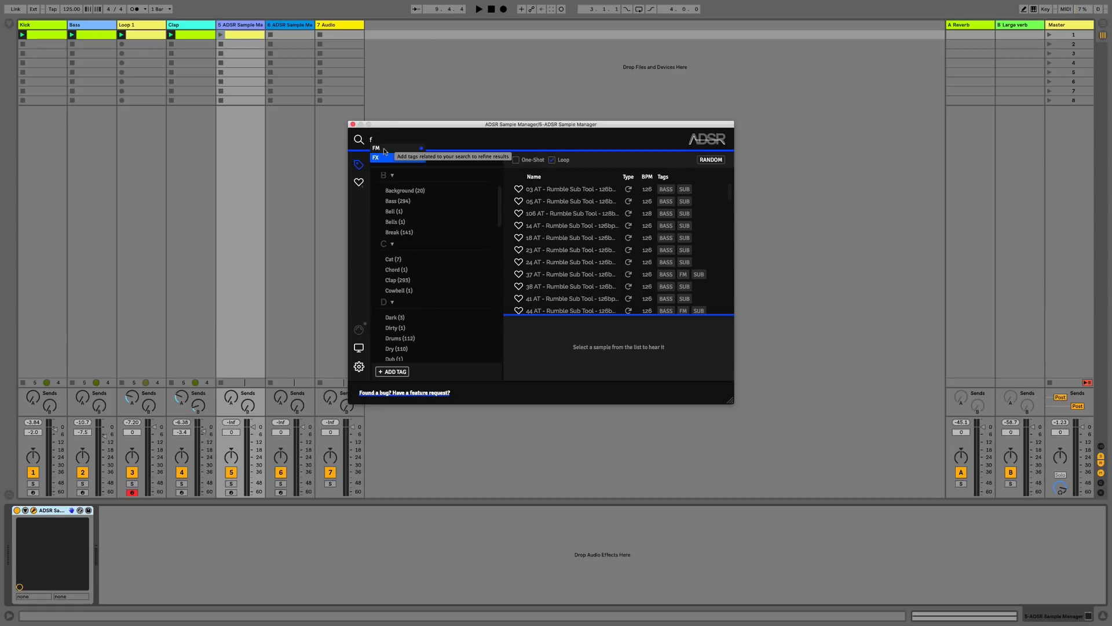
text(p)
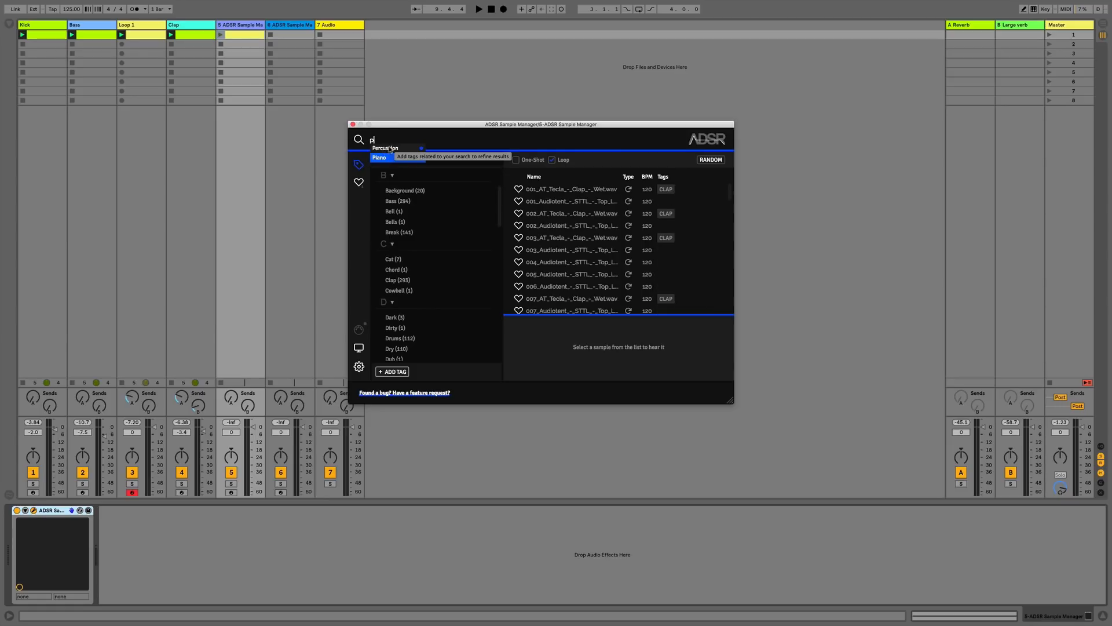
click(385, 148)
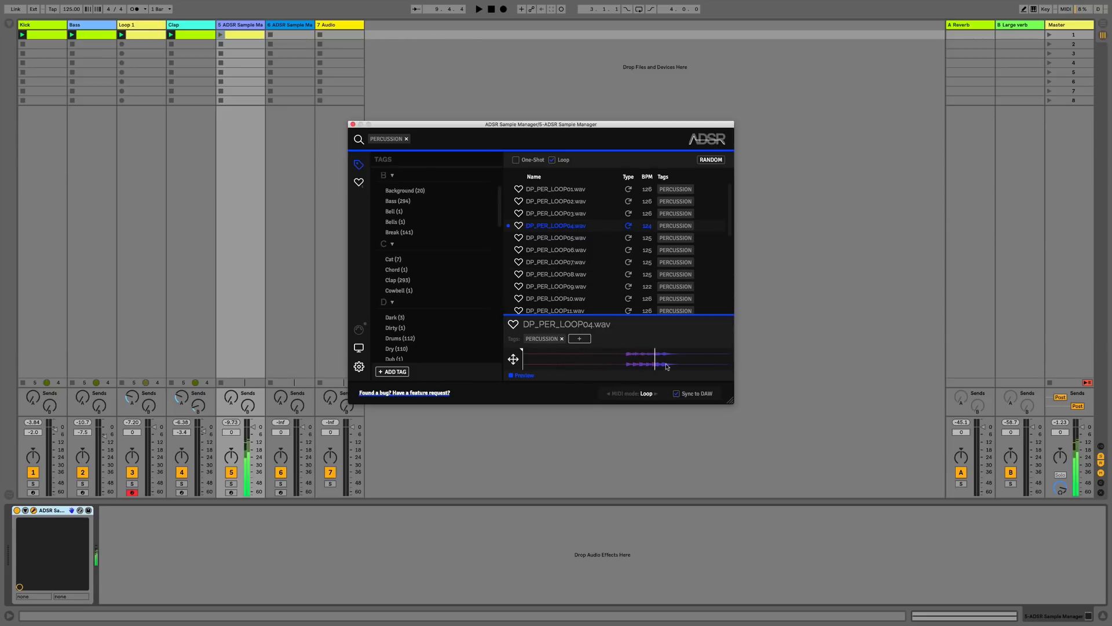
- With the beat playing, audition the LK2_123_Shaking, LK2_124_Tron_Perc and LK2_125_Know_I_Top loops
click(511, 375)
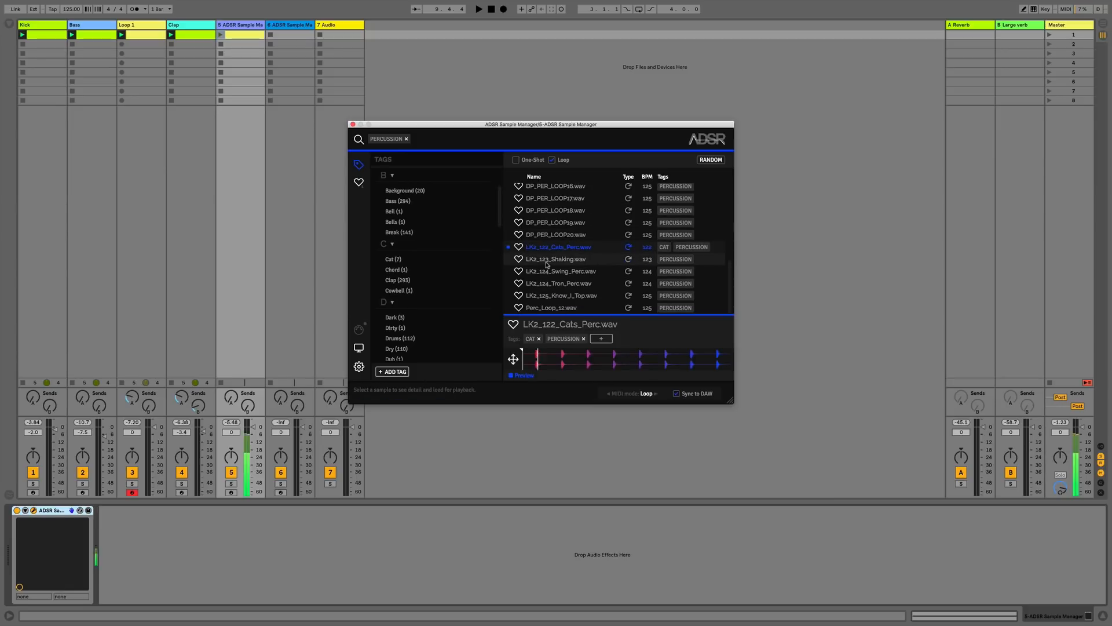
click(555, 258)
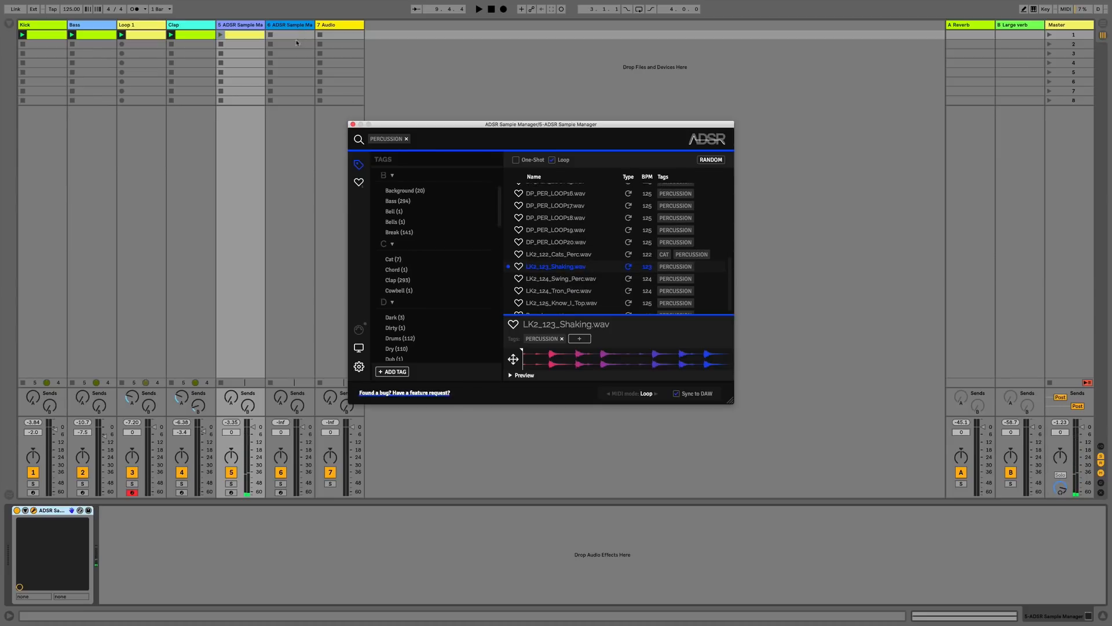
click(219, 35)
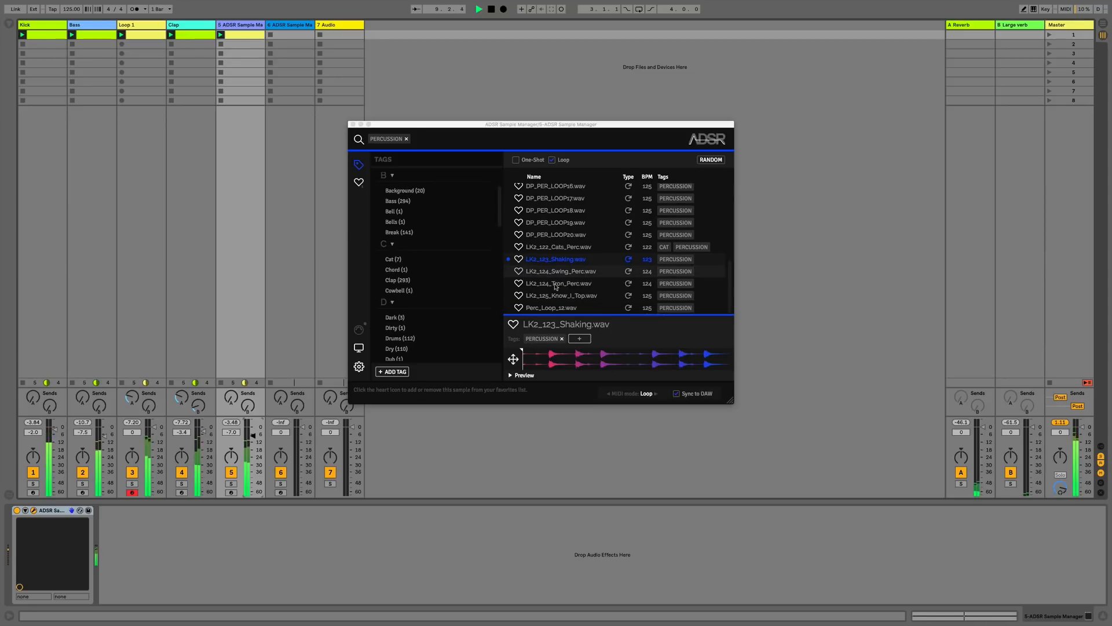
click(557, 283)
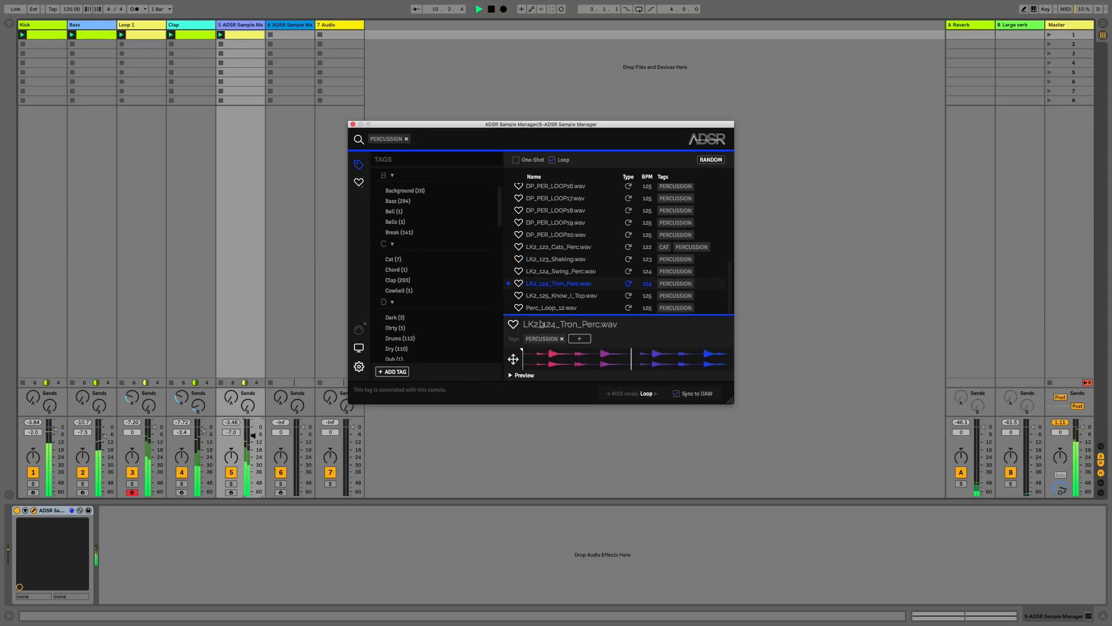
click(561, 295)
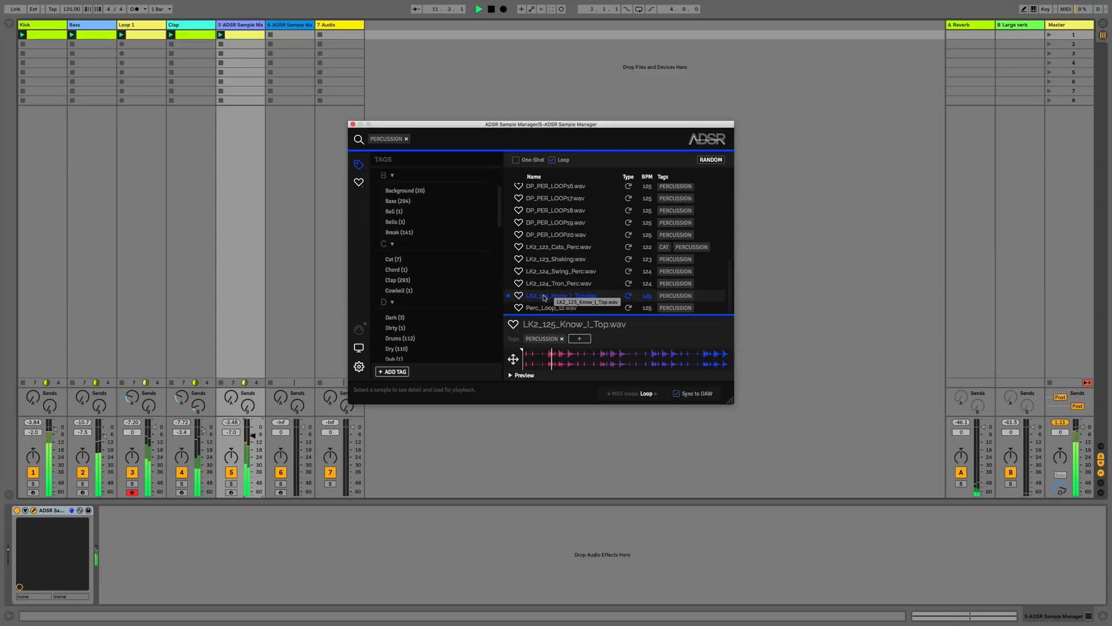
- Filter the library to shaker samples and audition the LK2 shakes loop and a SHAKER LAYERED one-shot
click(557, 308)
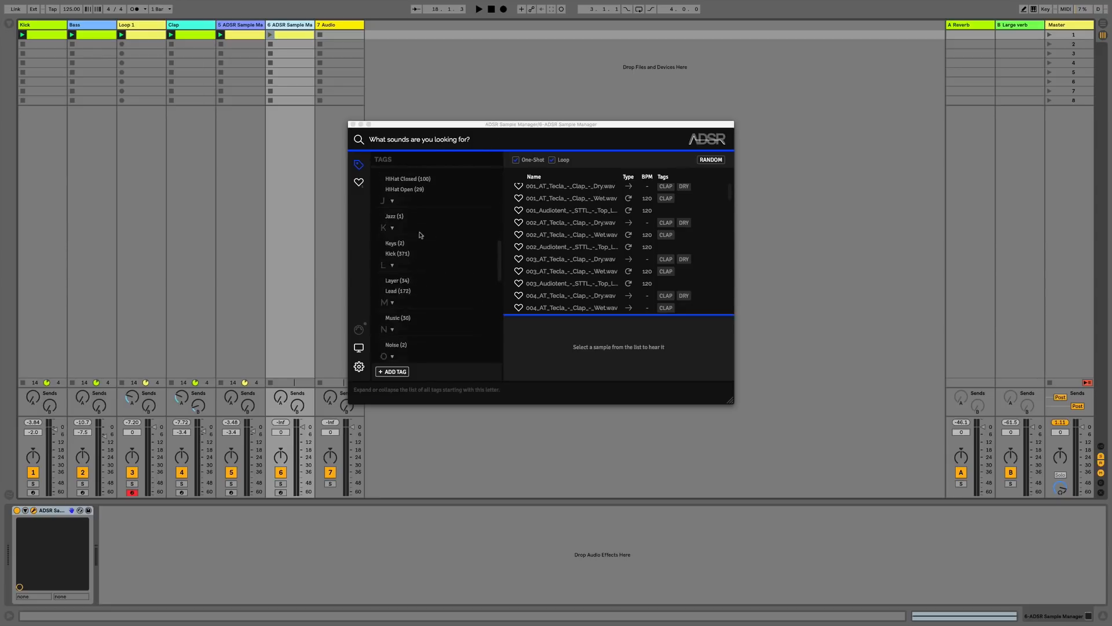
scroll(down, 3)
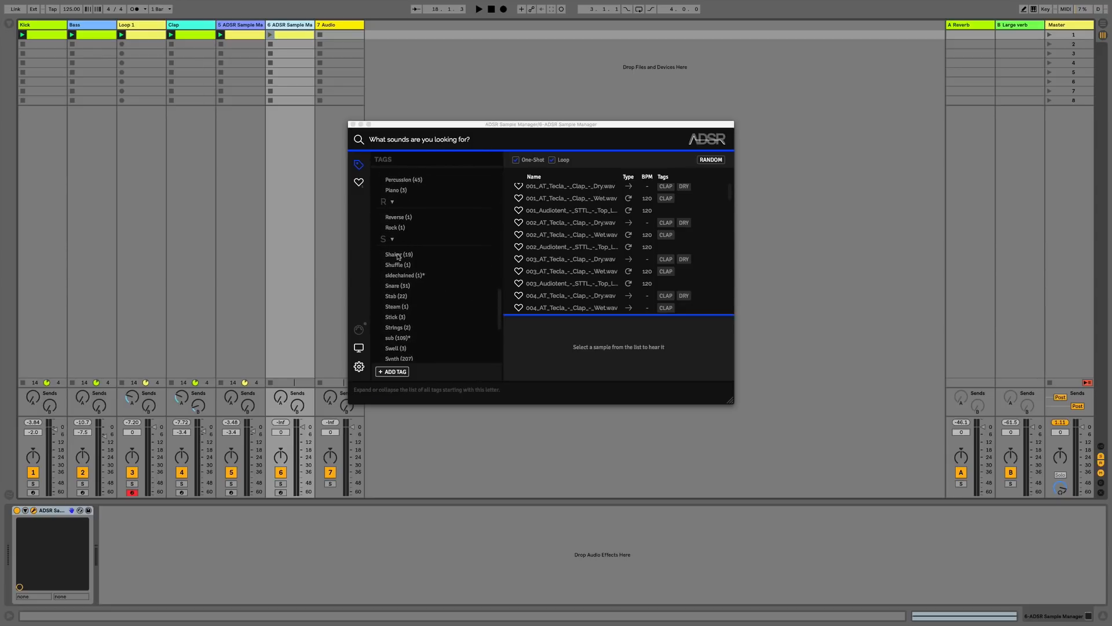
click(399, 254)
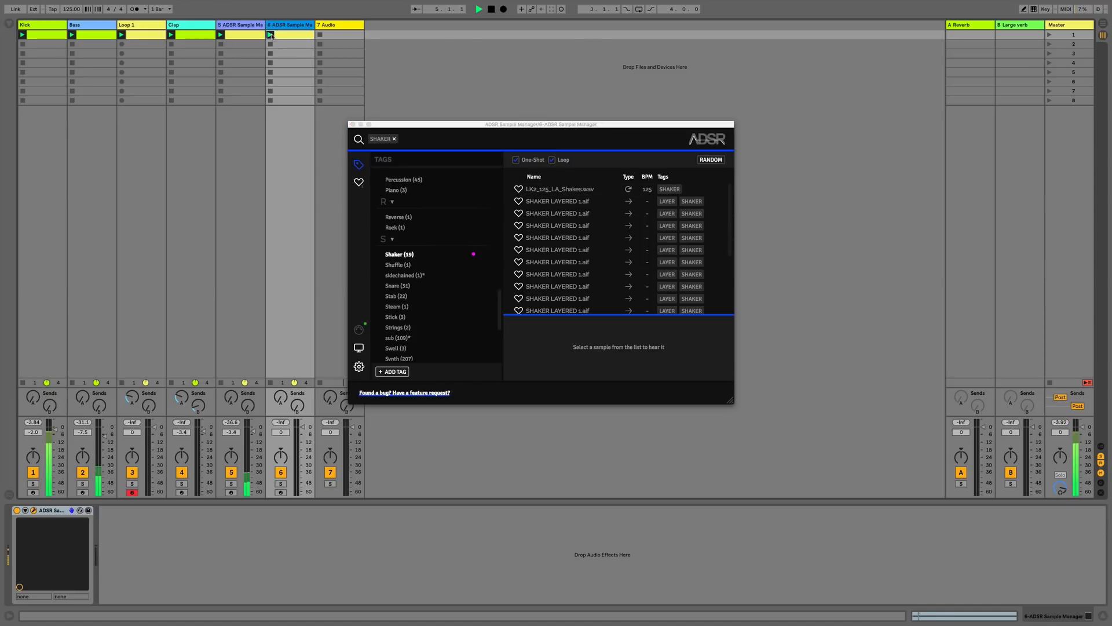
click(556, 189)
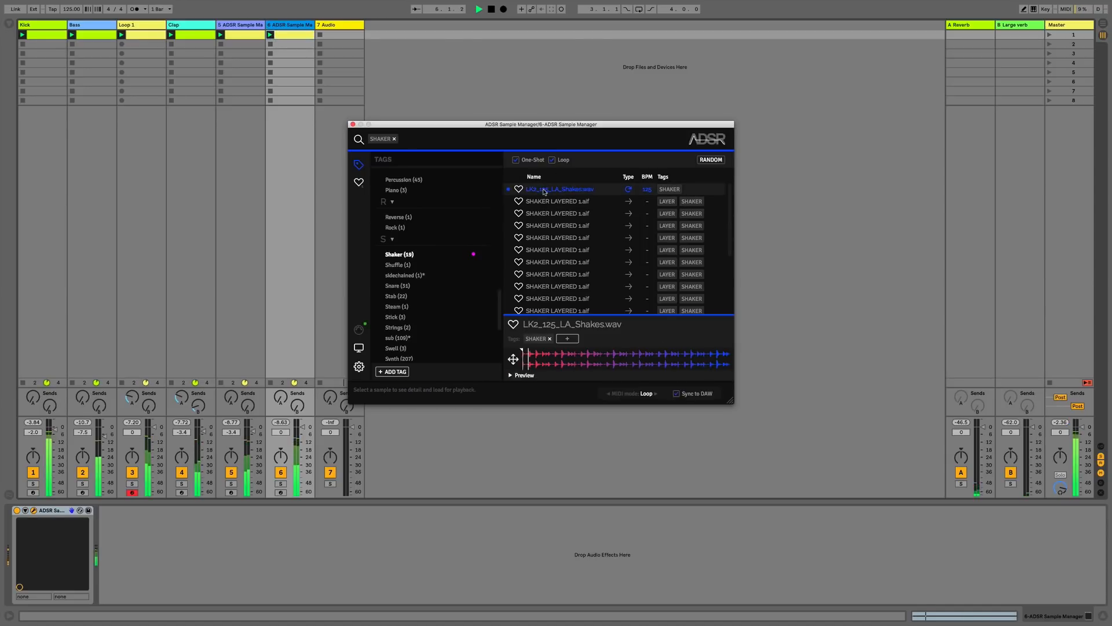
click(557, 251)
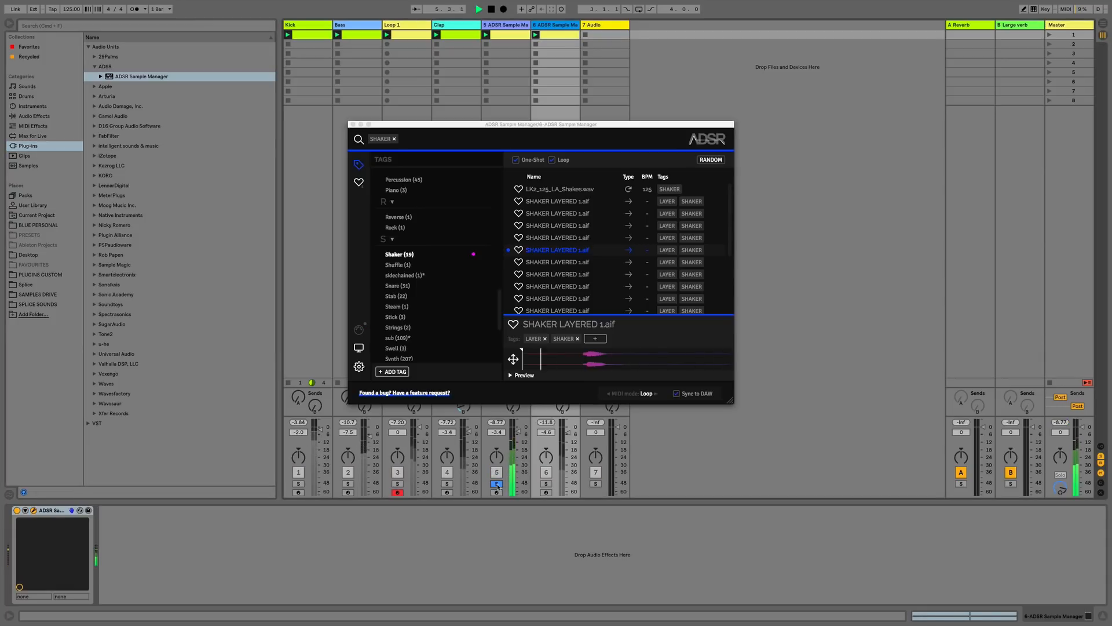
- Add an EQ Three from Live's Audio Effects after the sampler on the shaker track
click(28, 116)
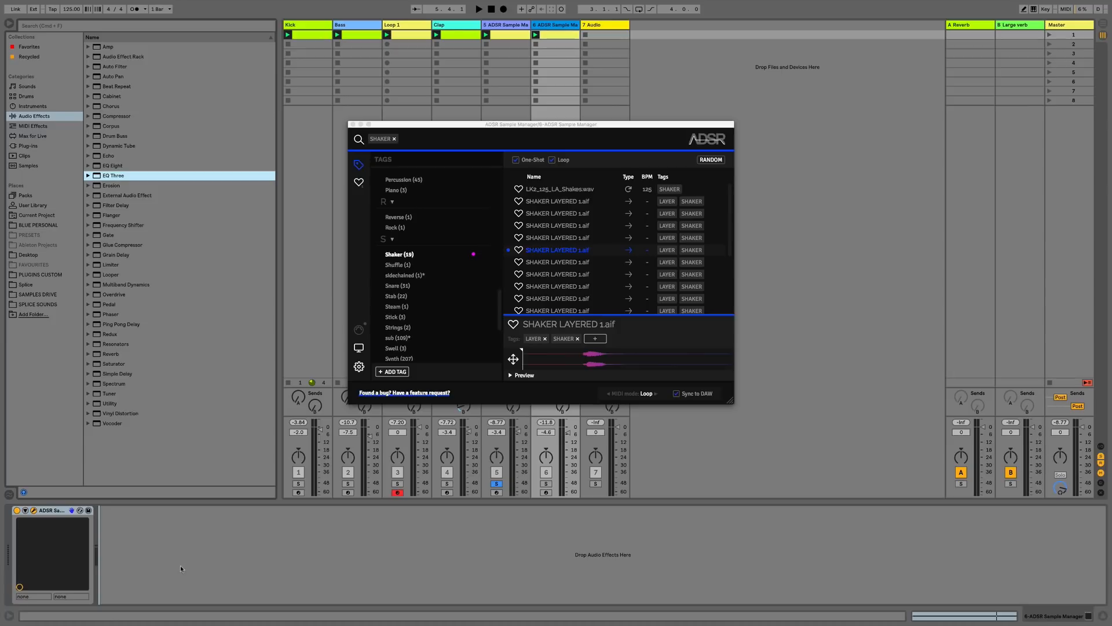
double_click(114, 175)
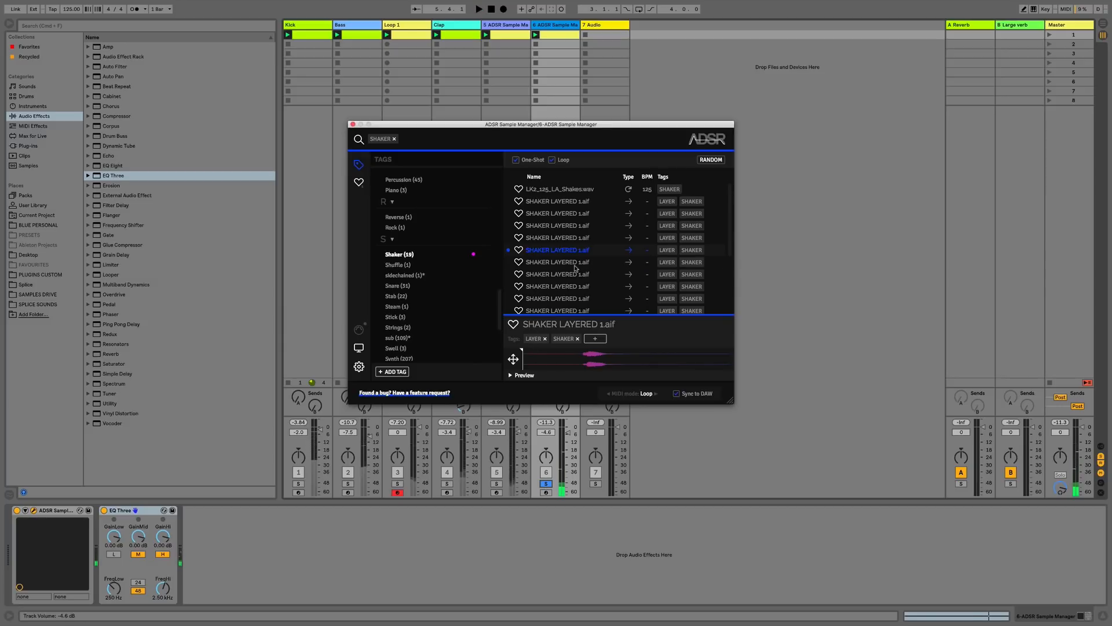
- Untick One-Shot to show only shaker loops, audition LK2 shakes and shaker loop.wav, then stop the preview
scroll(down, 3)
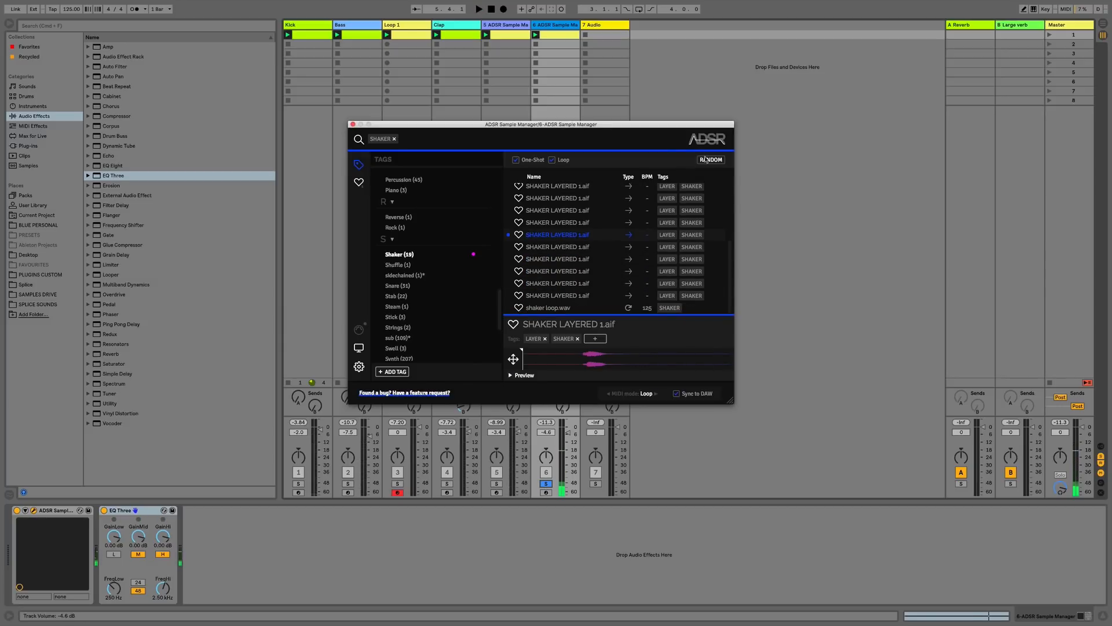
click(517, 159)
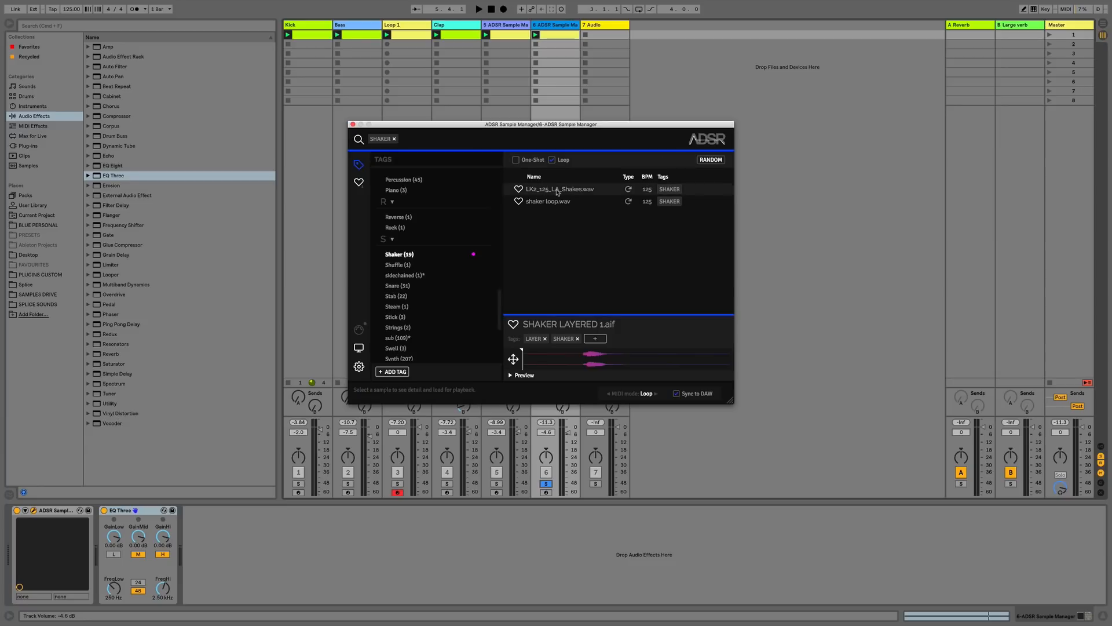
click(559, 189)
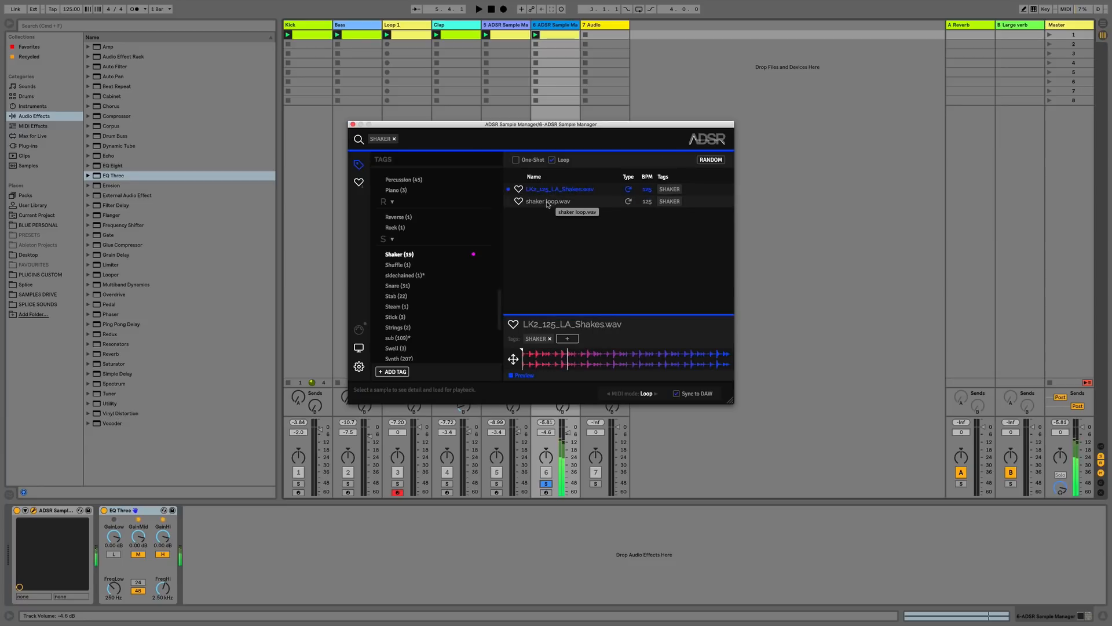
click(547, 201)
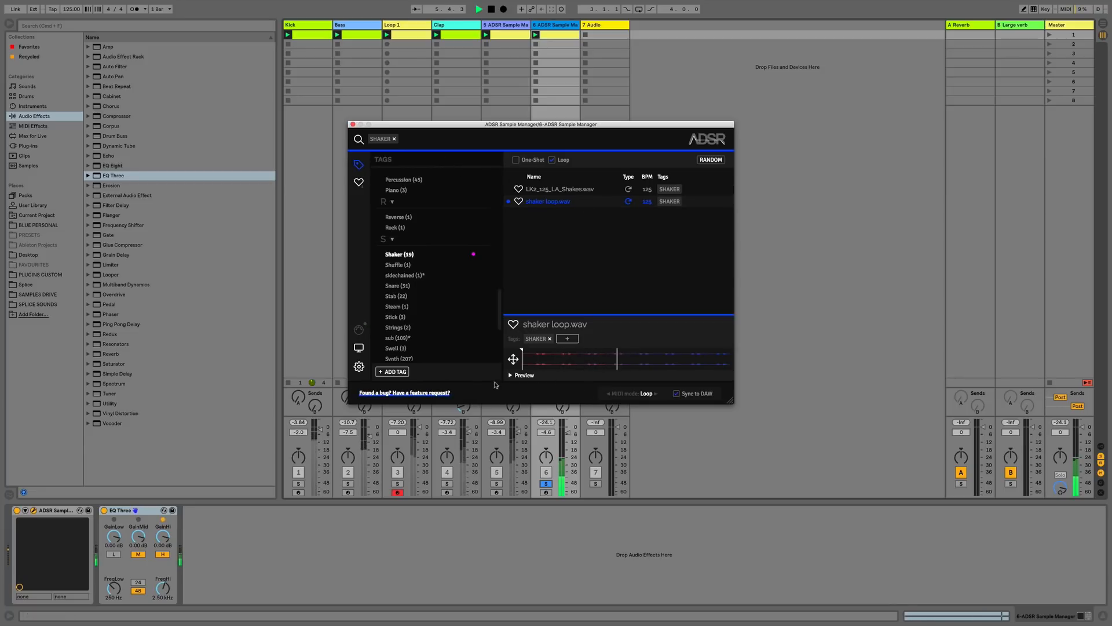
click(511, 375)
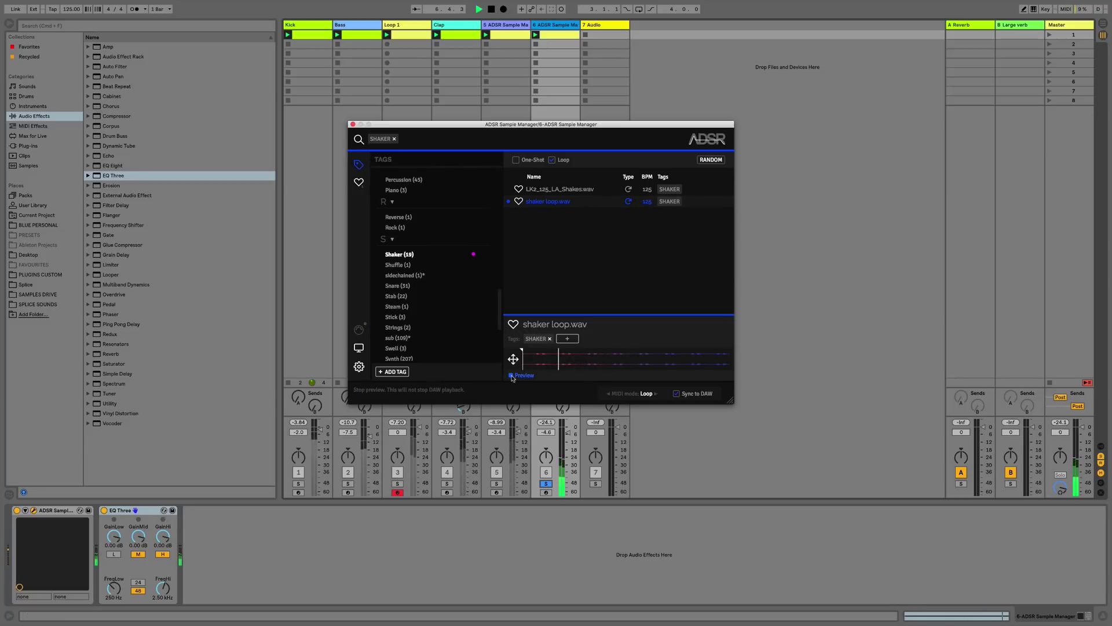
click(509, 375)
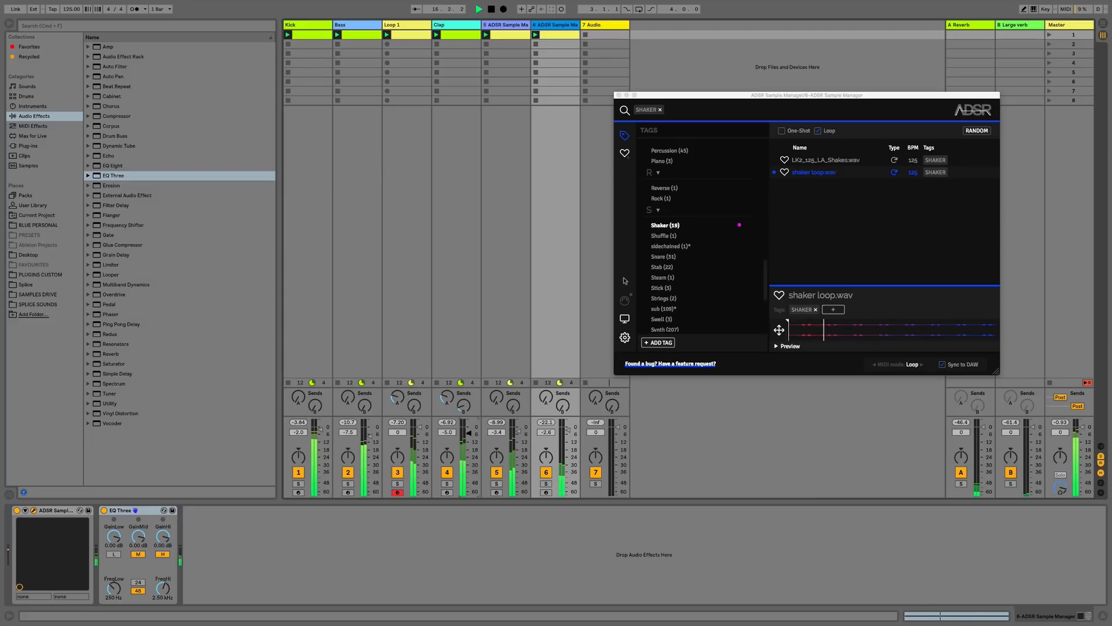
- Toggle between the LK2 shakes loop and shaker loop.wav while the beat plays to choose the sample
click(825, 160)
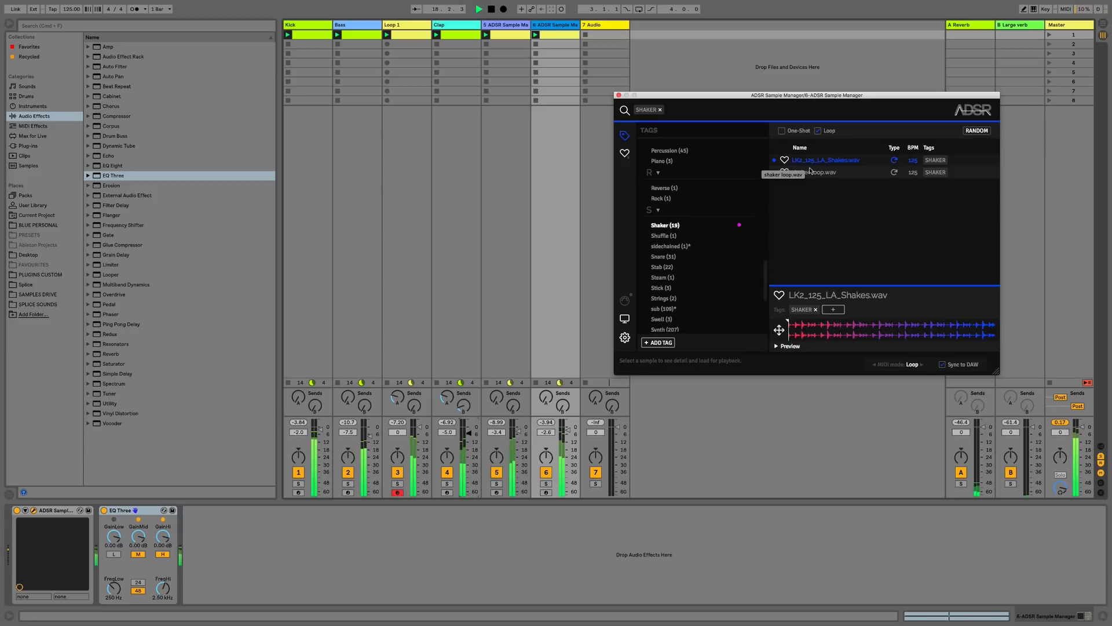
click(816, 171)
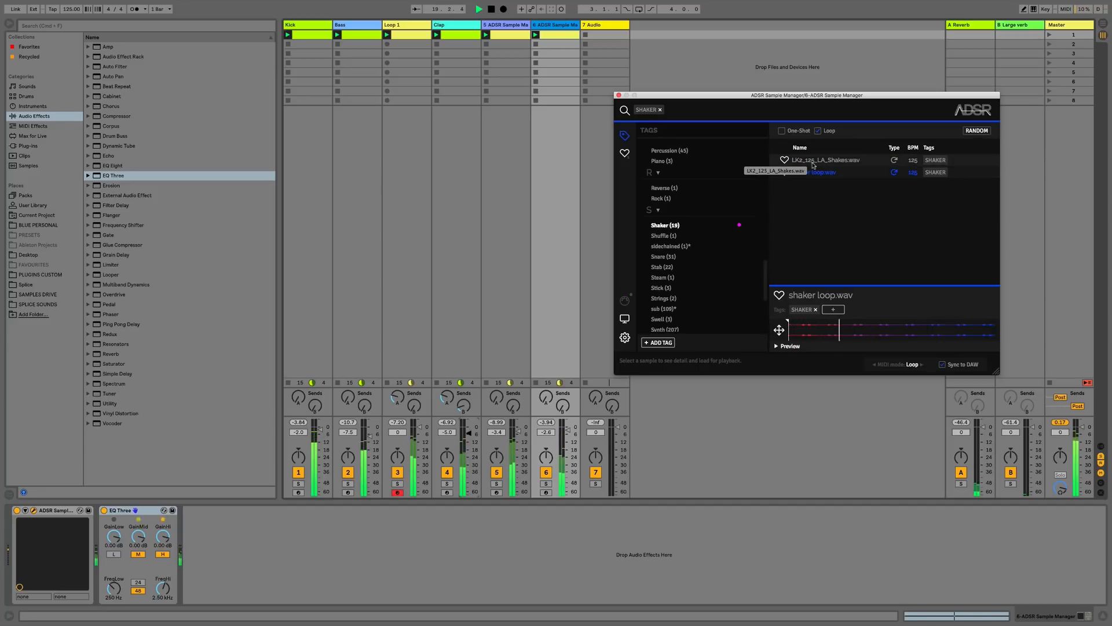
click(825, 159)
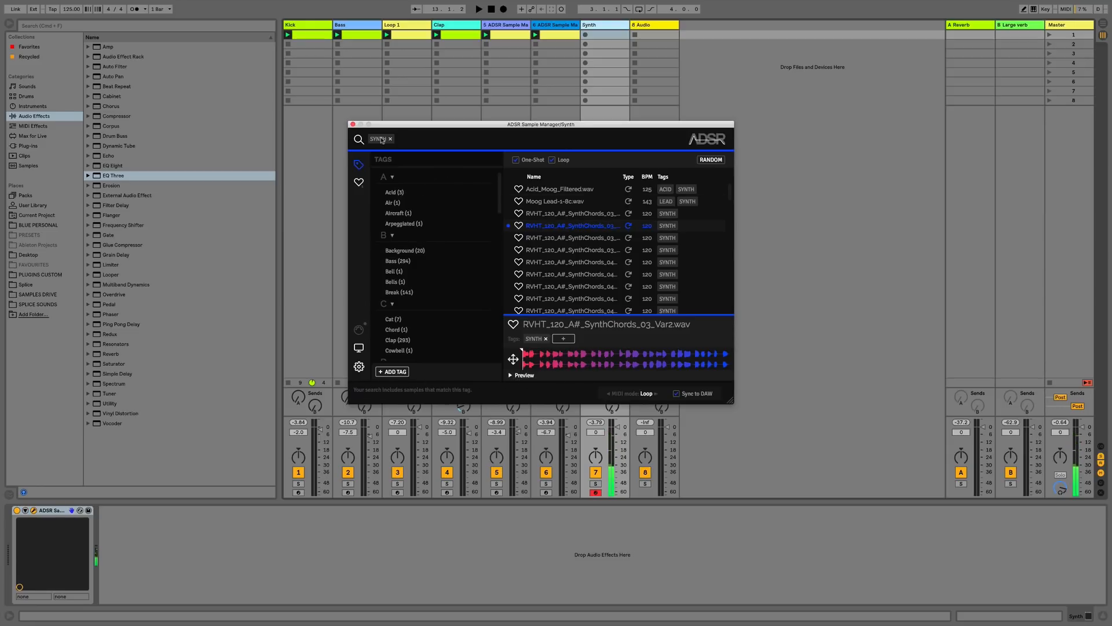
- Search the Synth track's sample manager for 'lk' and audition LK2 bass one-shots including LK2_A2_Over
click(389, 139)
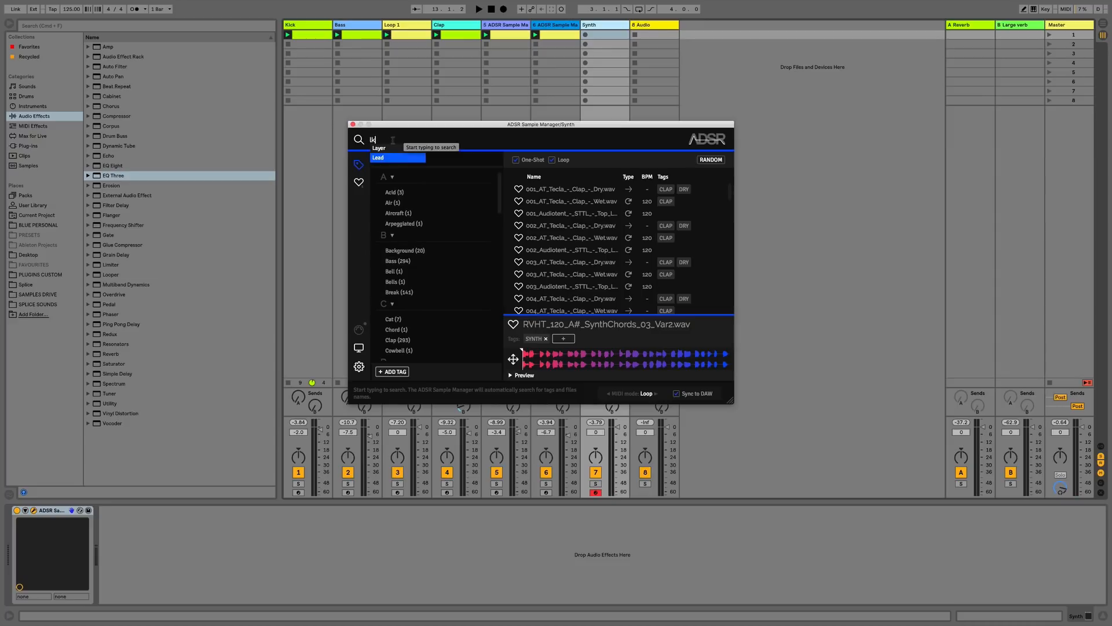
text(lk)
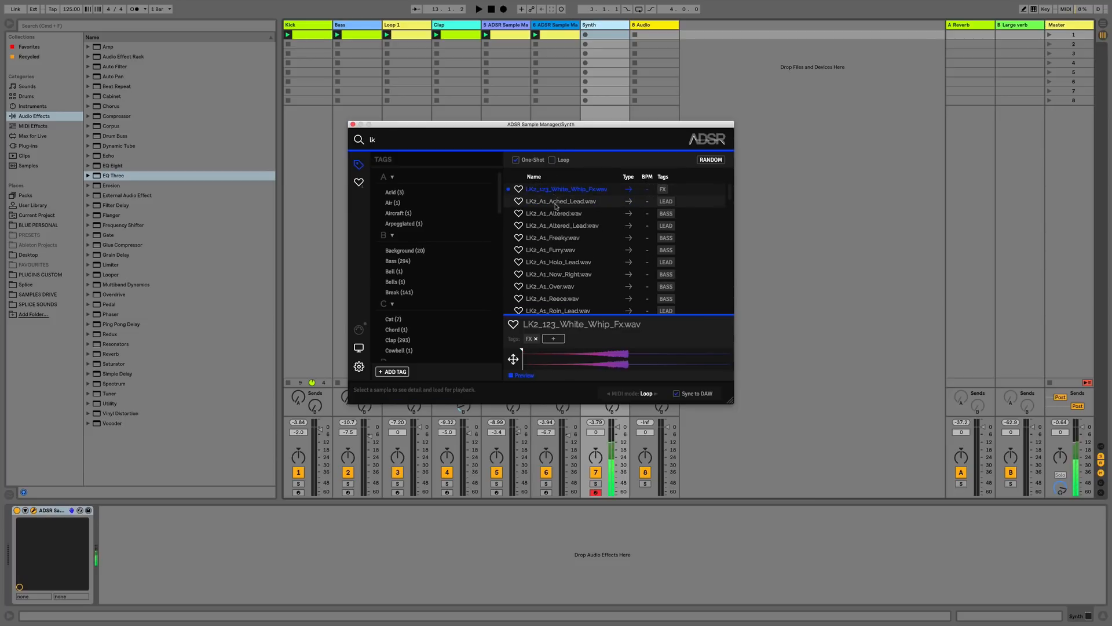
click(557, 249)
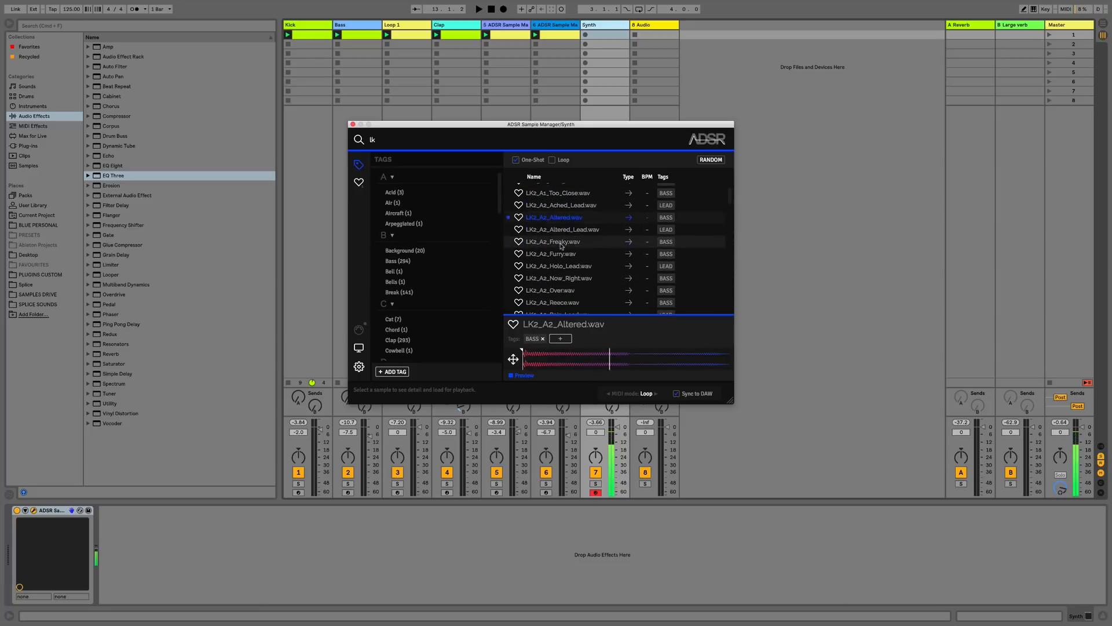
click(551, 211)
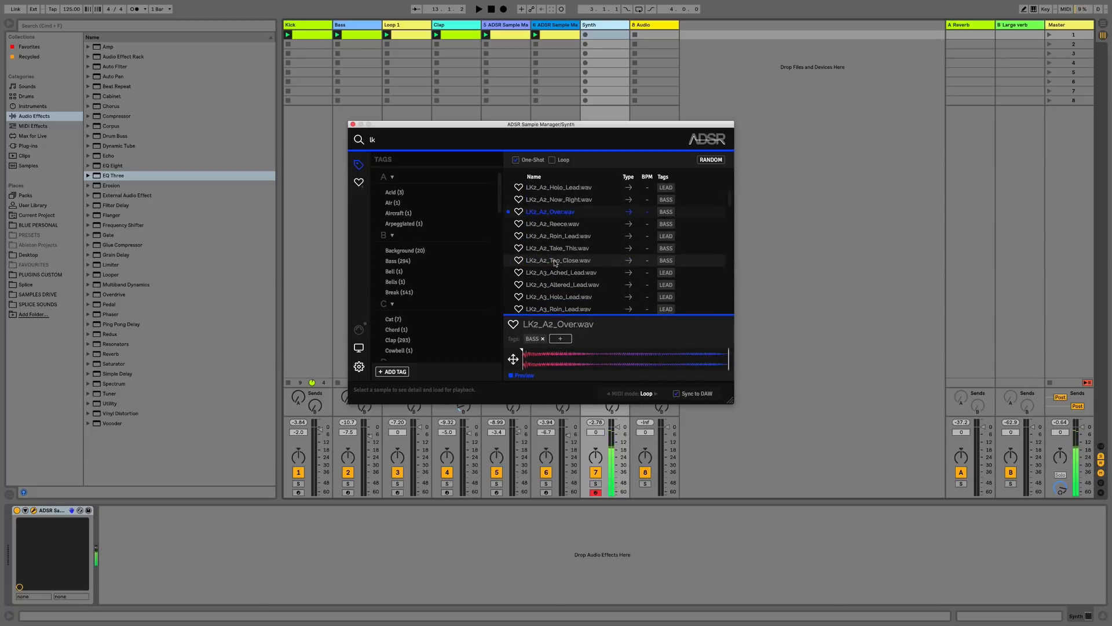
click(557, 259)
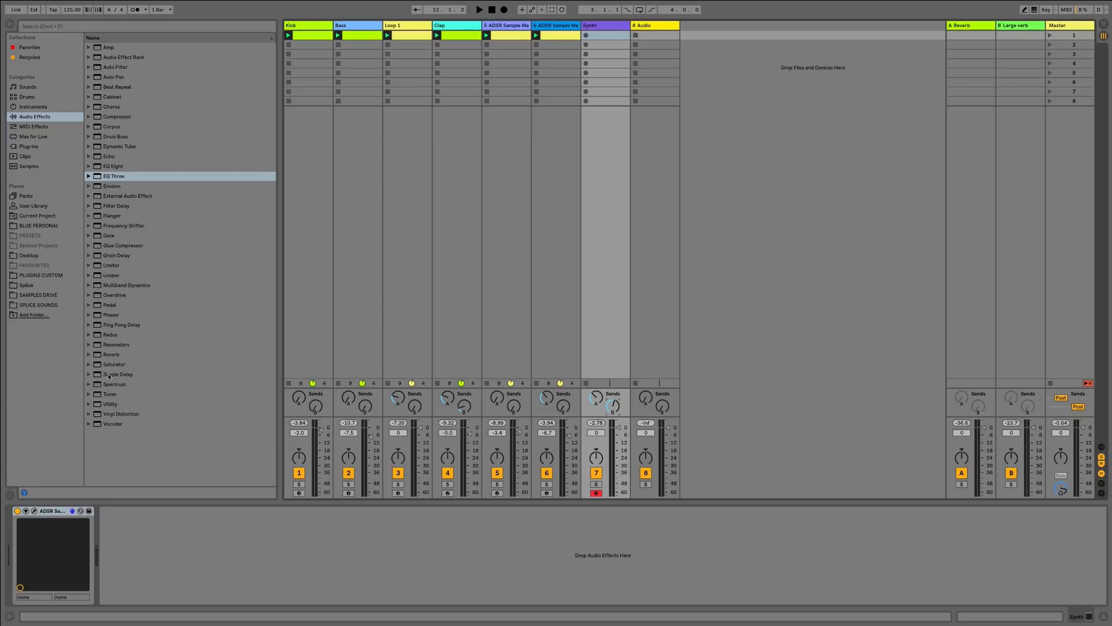
- Add a Ping Pong Delay to the Synth track with Feedback around 39% and Dry/Wet around 17%
click(122, 324)
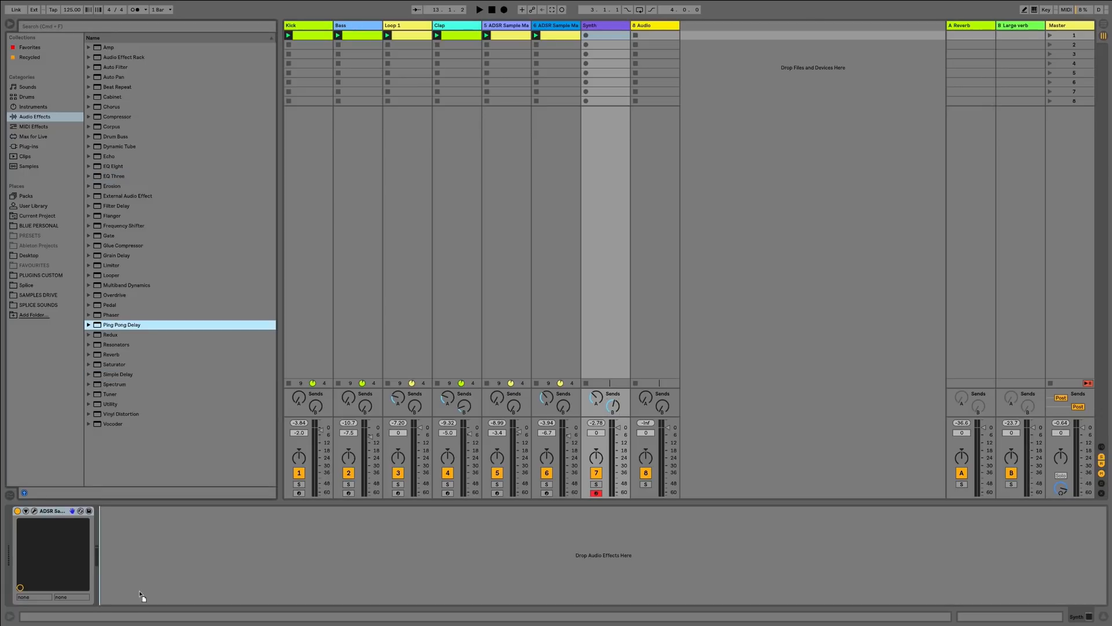
double_click(121, 324)
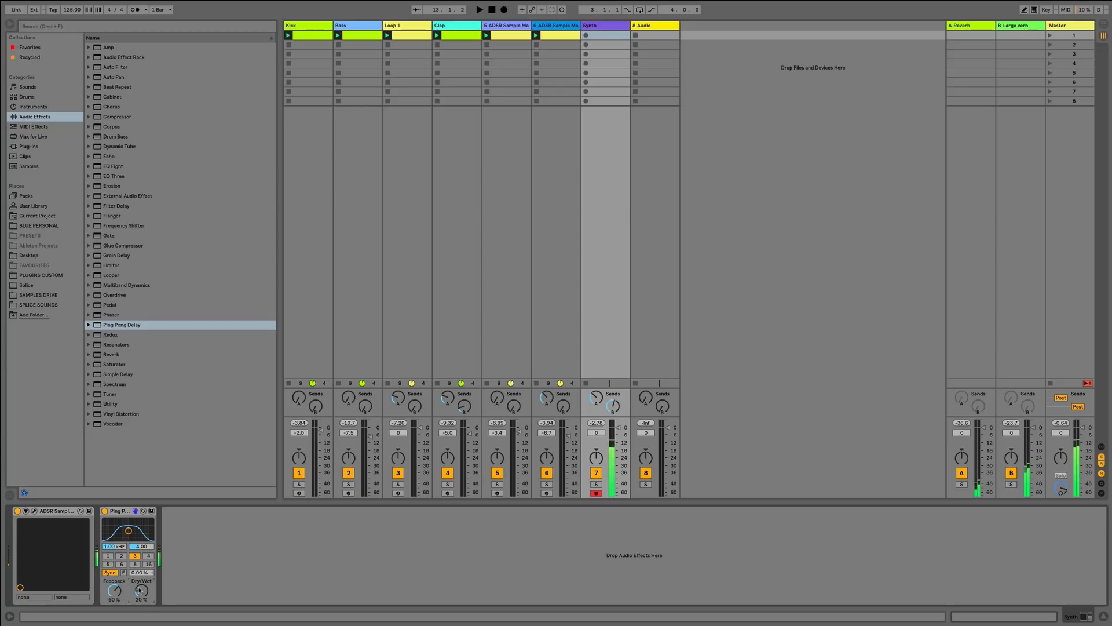
drag(112, 591, 112, 599)
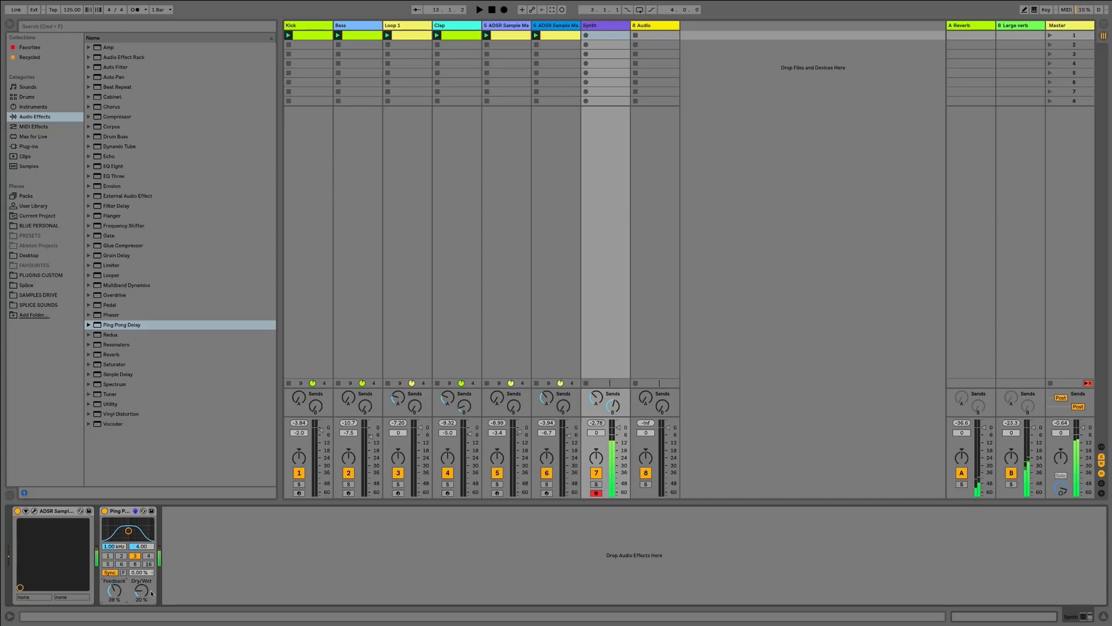
drag(140, 591, 140, 594)
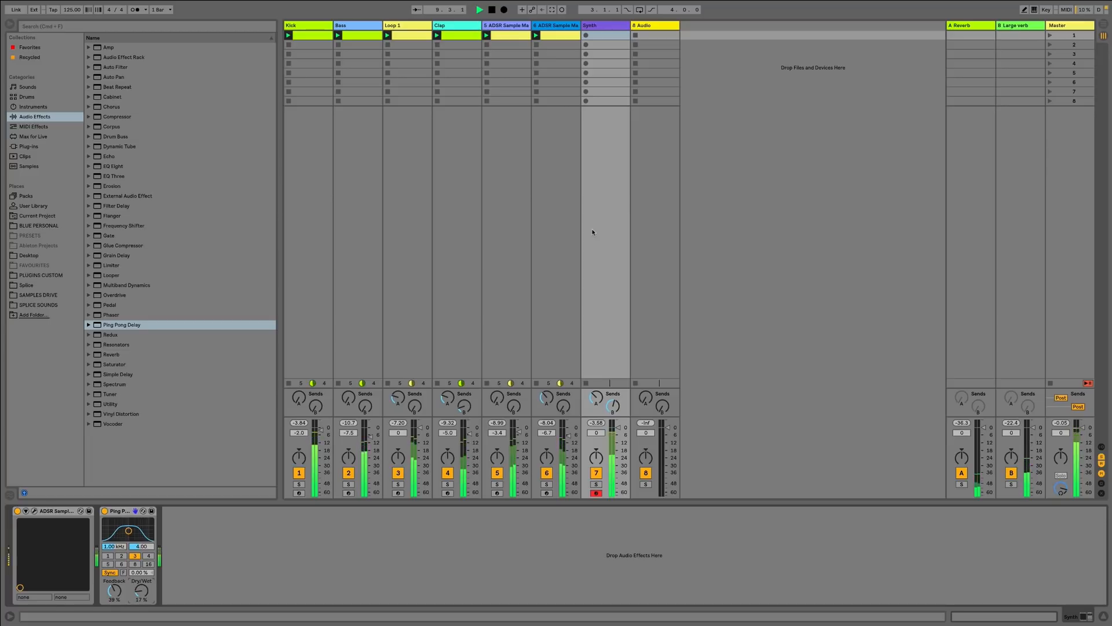
click(30, 512)
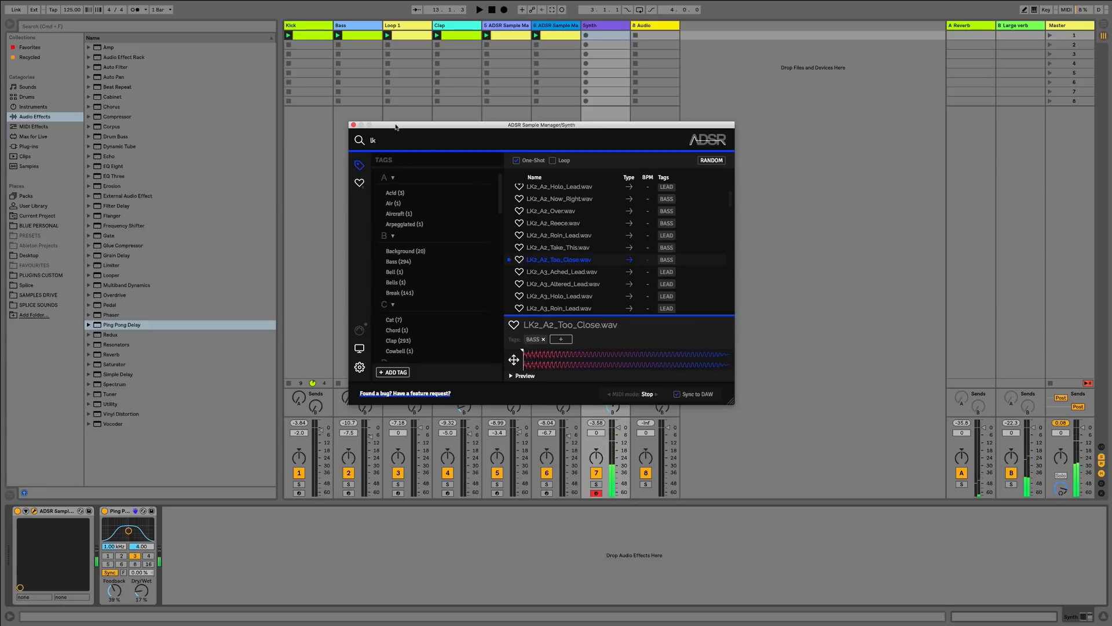
- Close the sample manager and record a synth clip into the first slot of the Synth track
click(352, 125)
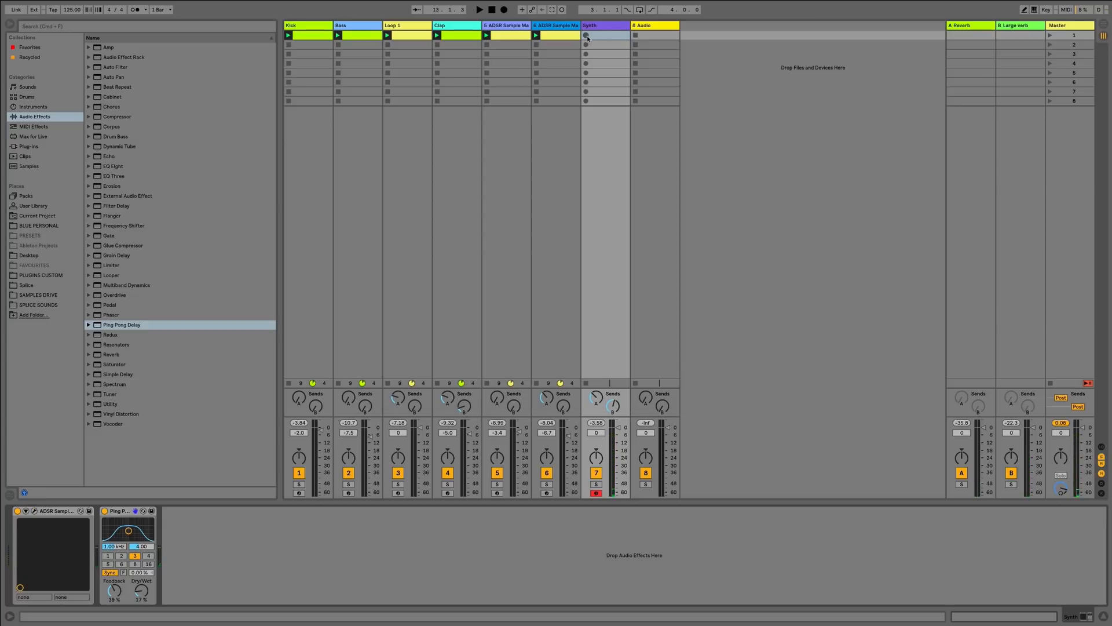
click(586, 35)
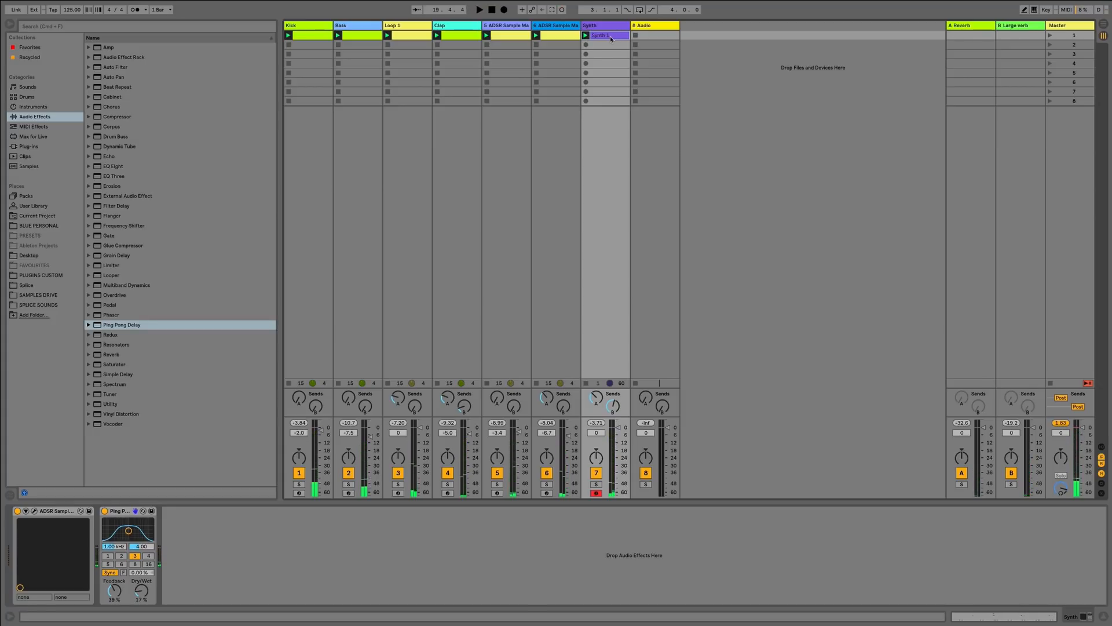
- Open the recorded Synth clip in the note editor and select notes for tidying
double_click(602, 35)
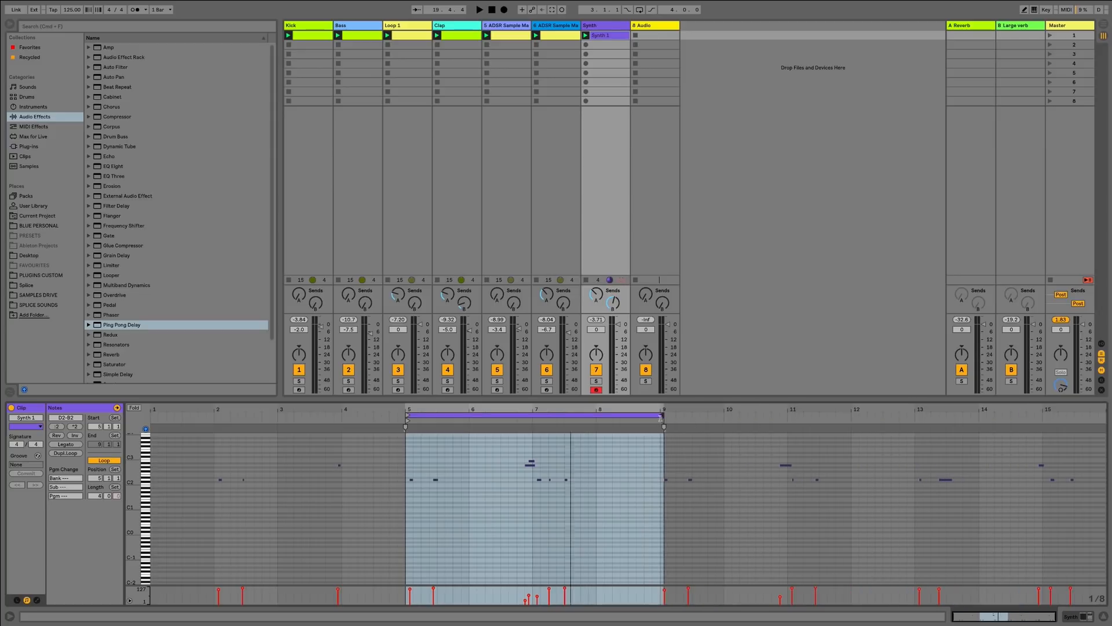
click(480, 8)
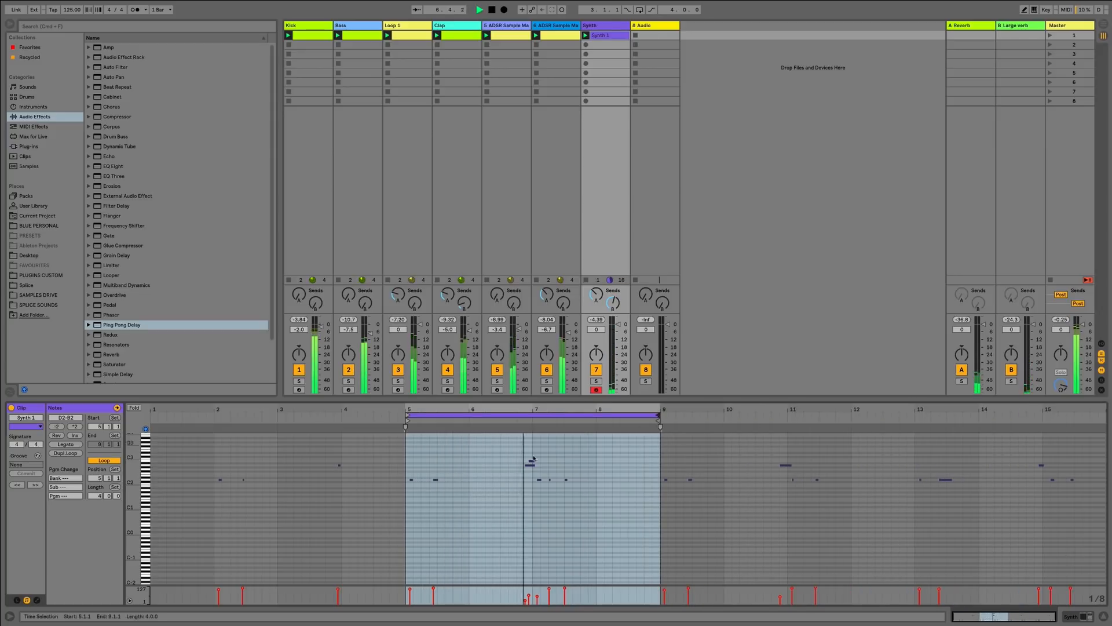
click(478, 9)
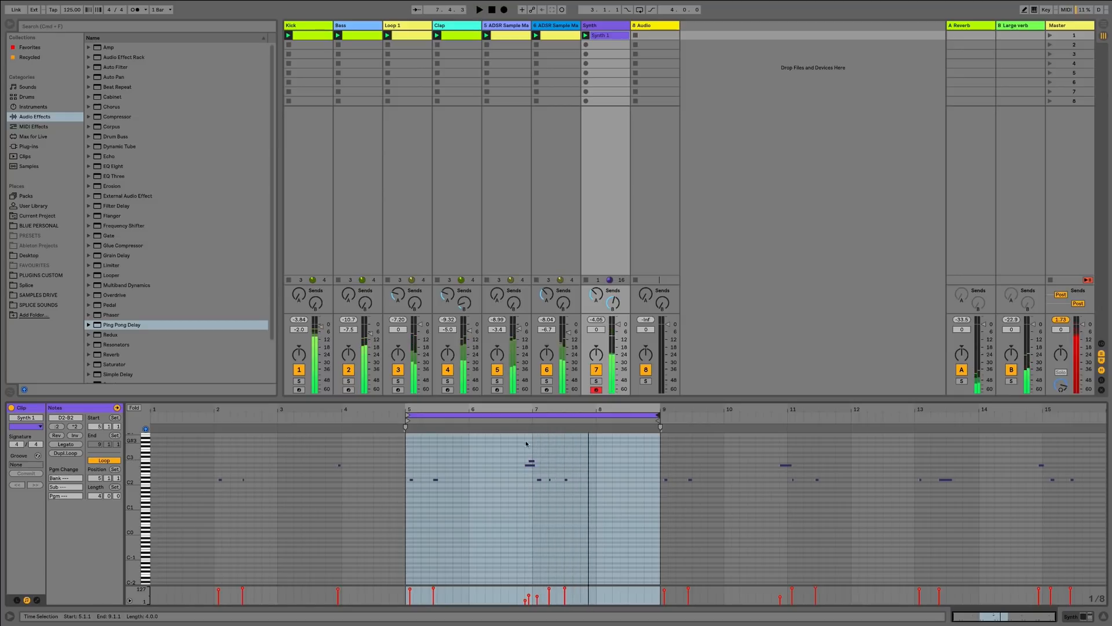